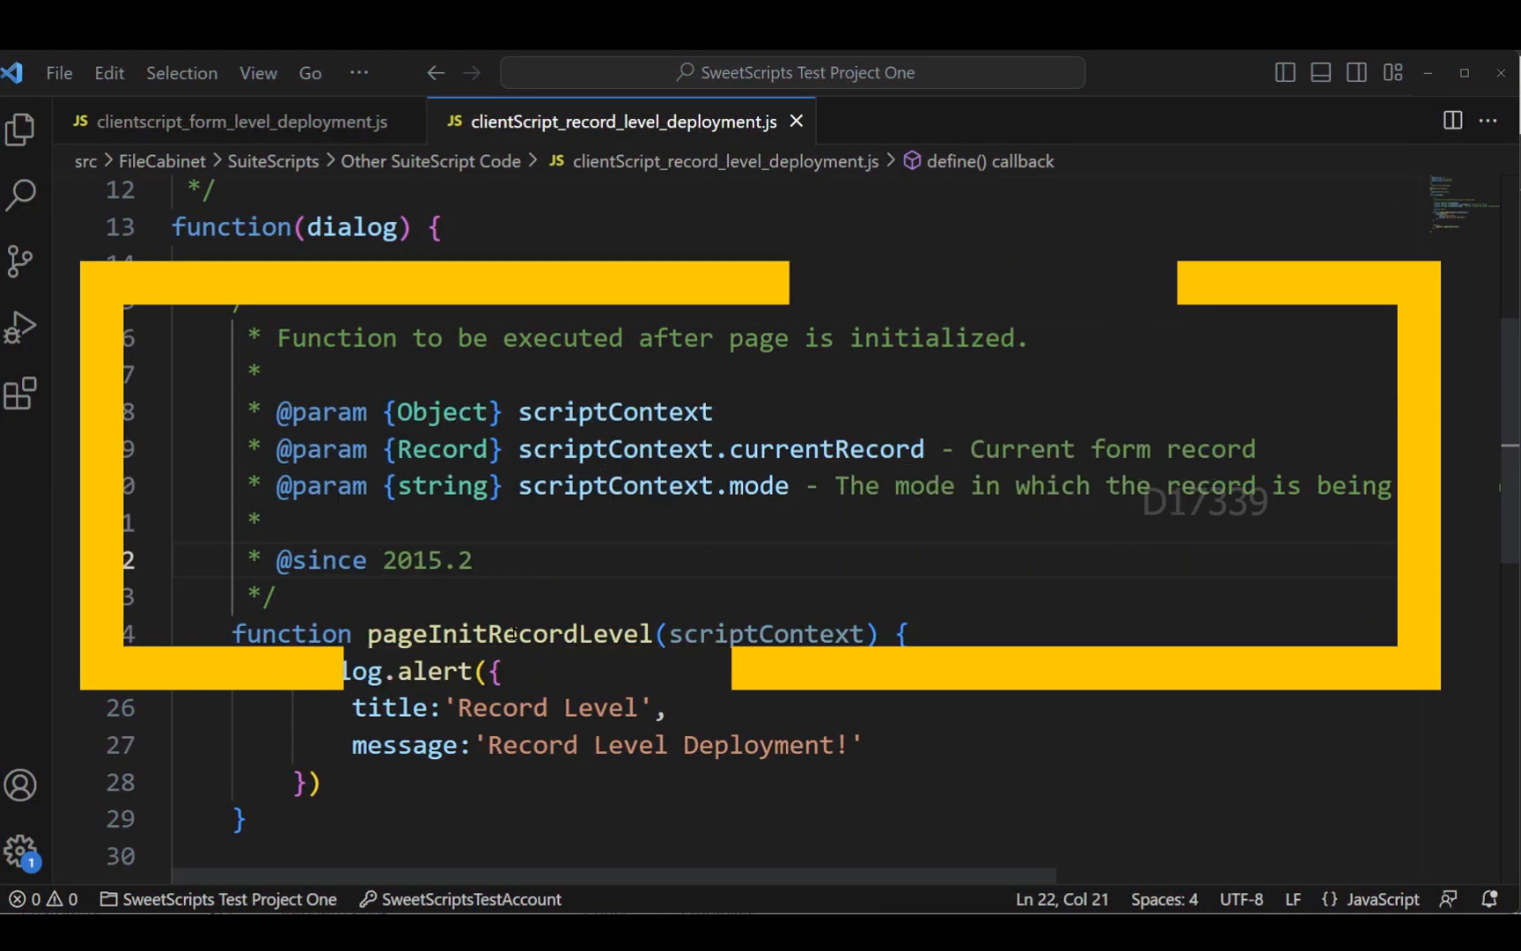
- Upload clientScript_record_level_deployment.js from VS Code to the NetSuite account
double_click(508, 633)
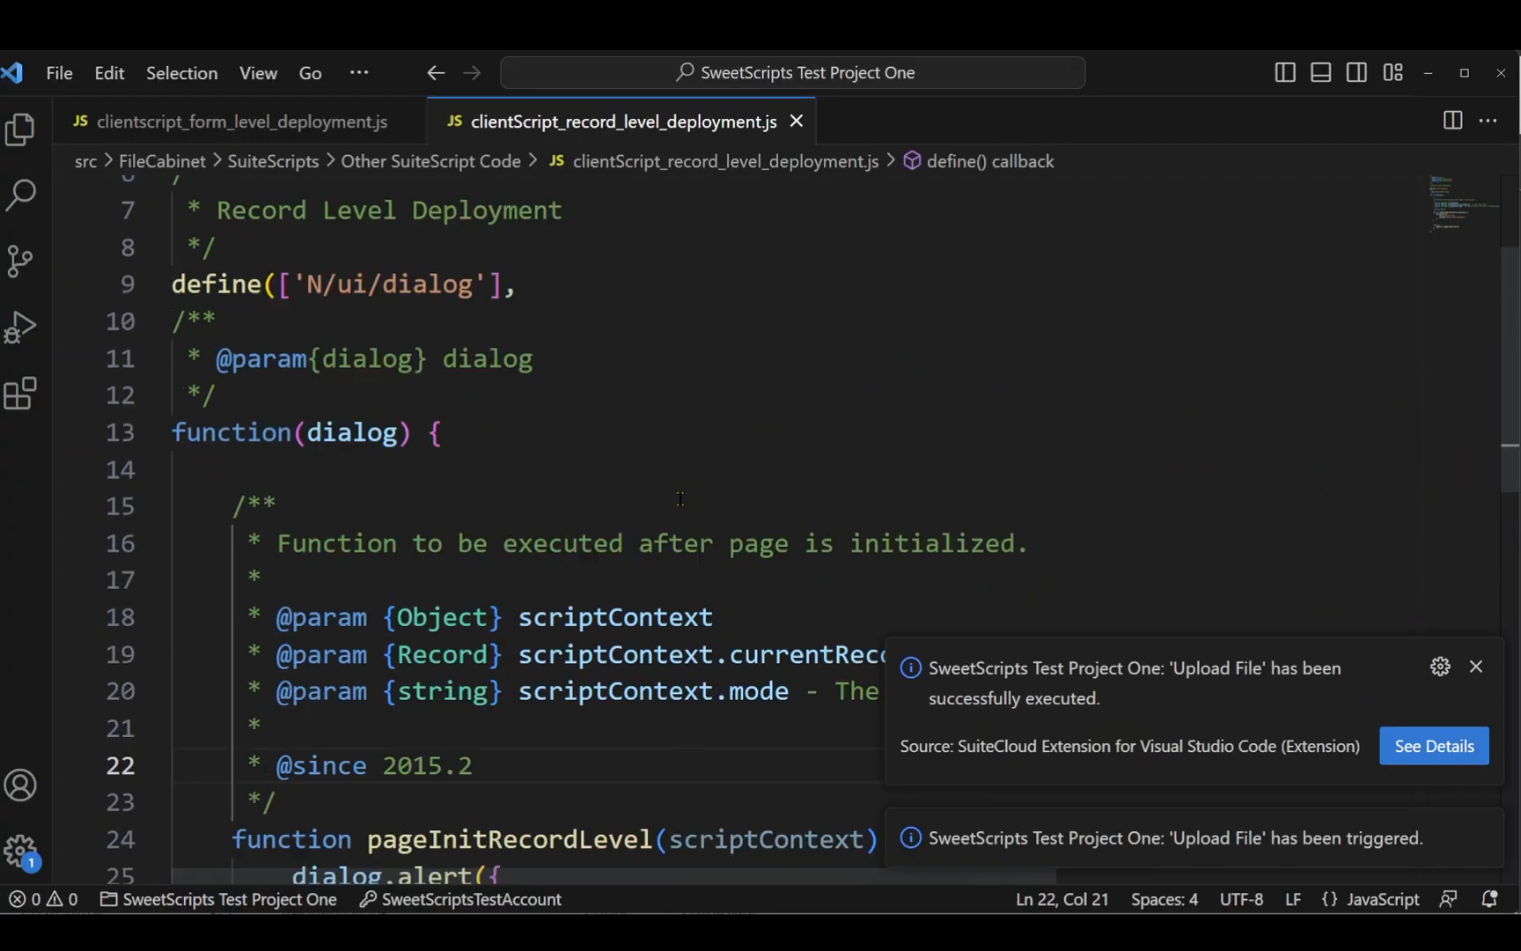
scroll(up, 3)
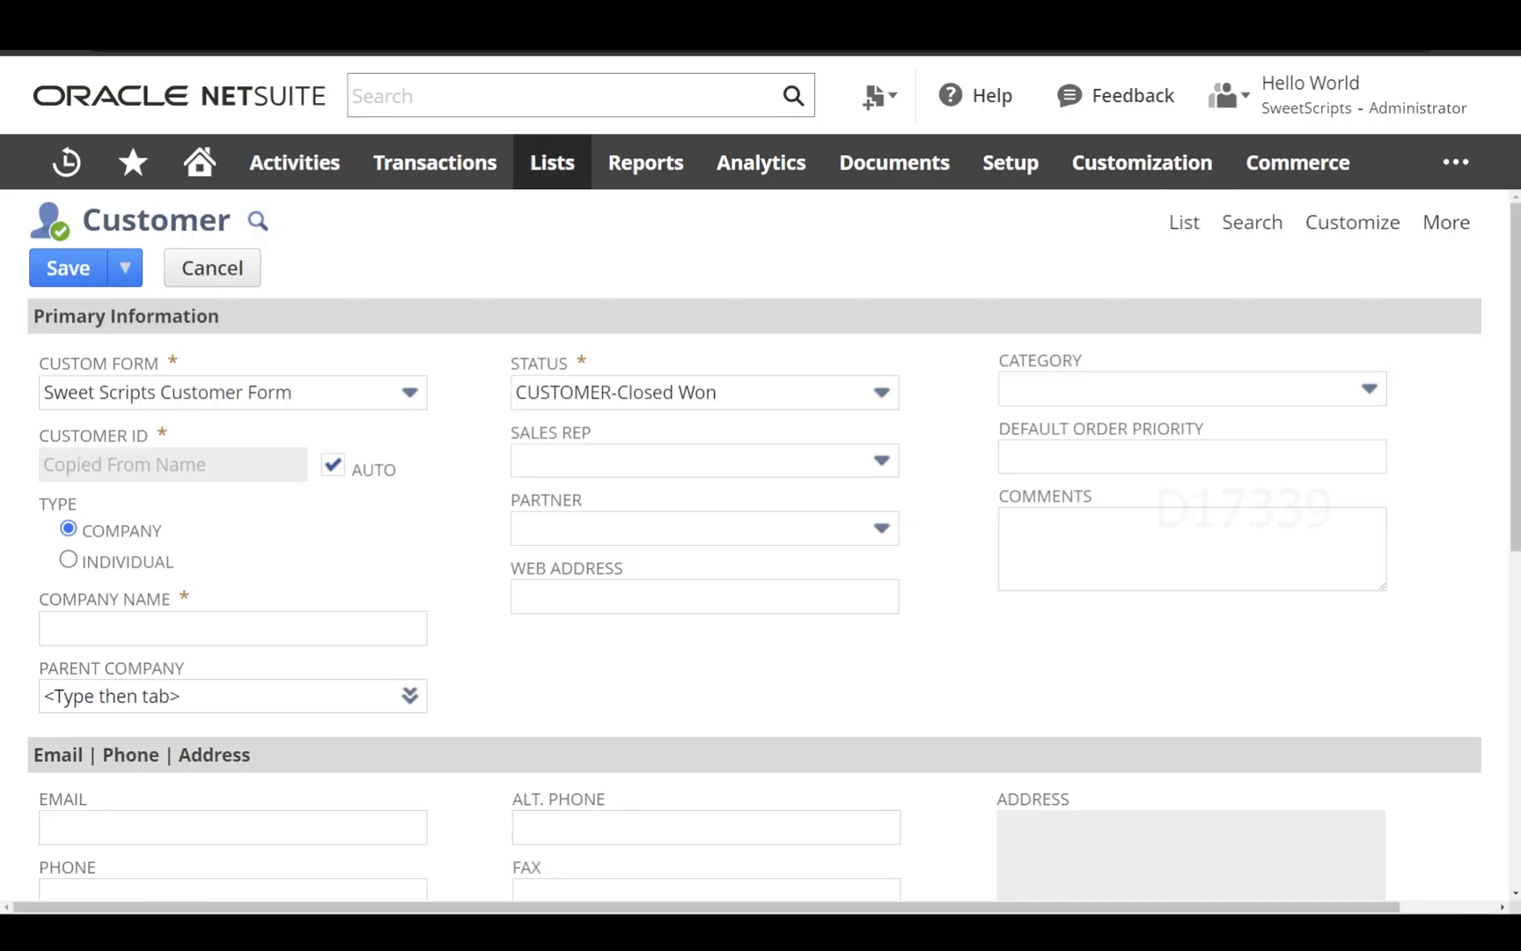
- Create the script record from the uploaded file and show its Deployments subtab
click(1140, 162)
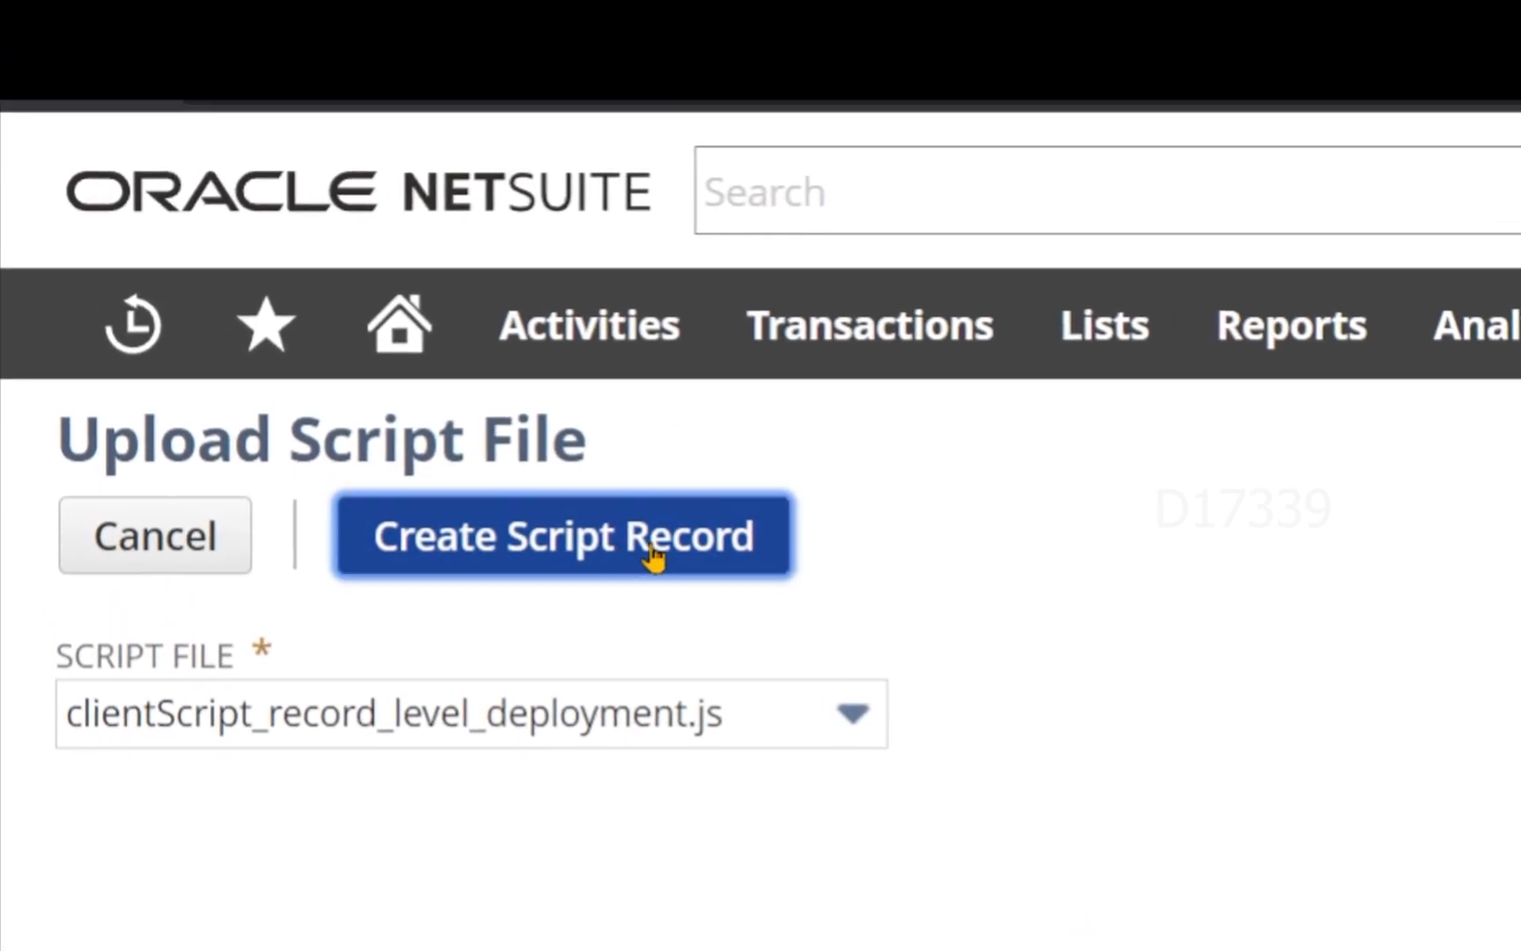
click(563, 535)
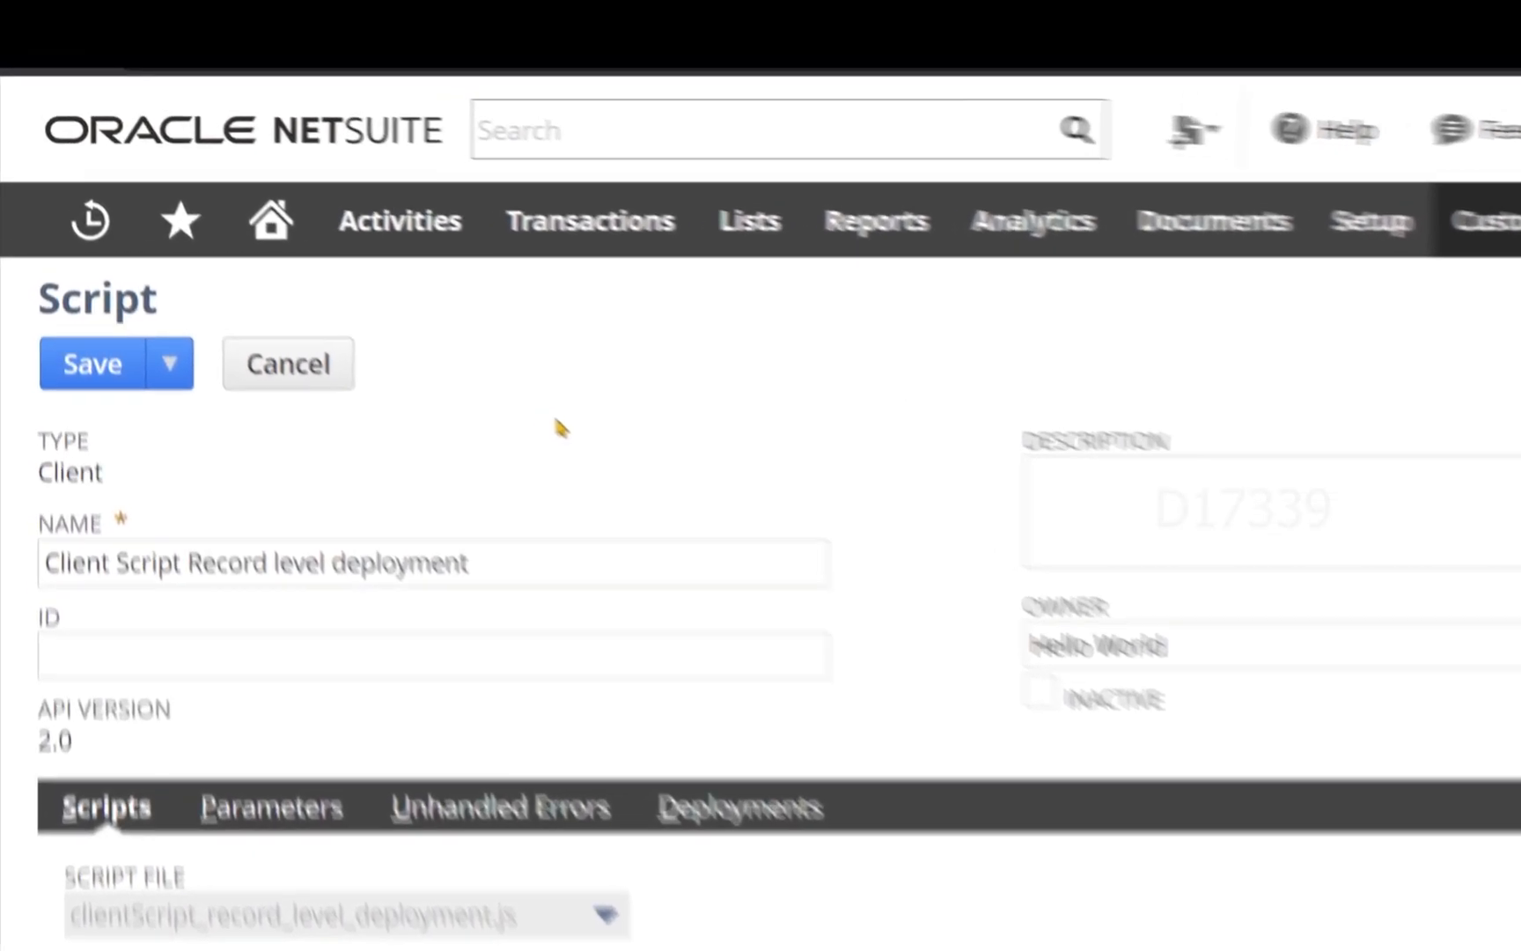
click(169, 363)
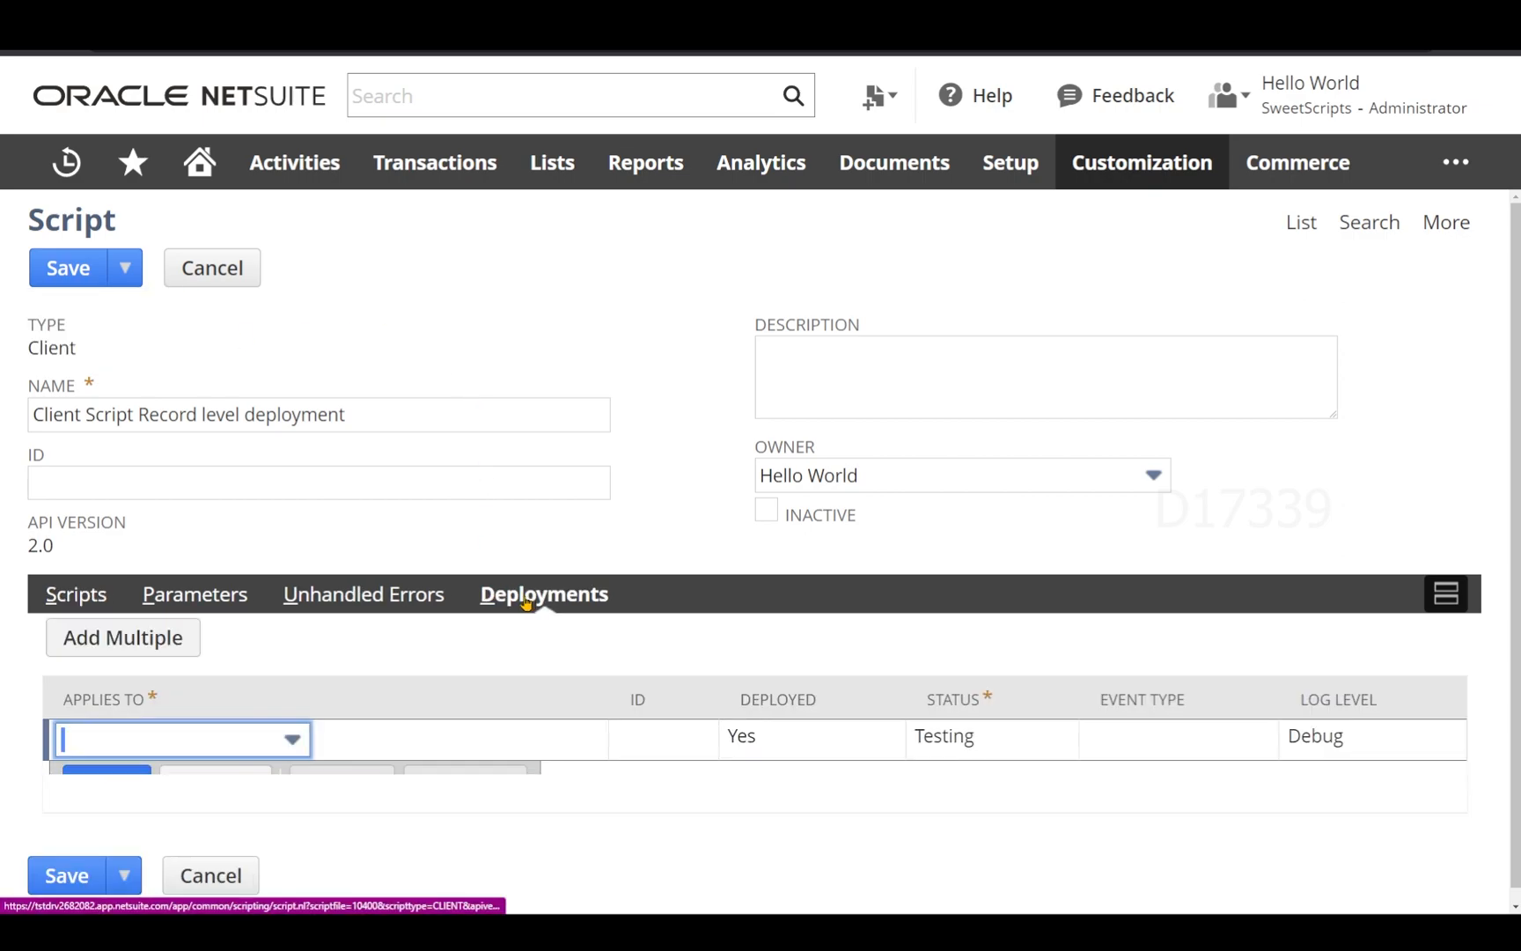
- Add a deployment line applying to Customer in Testing status and save the script record
click(289, 737)
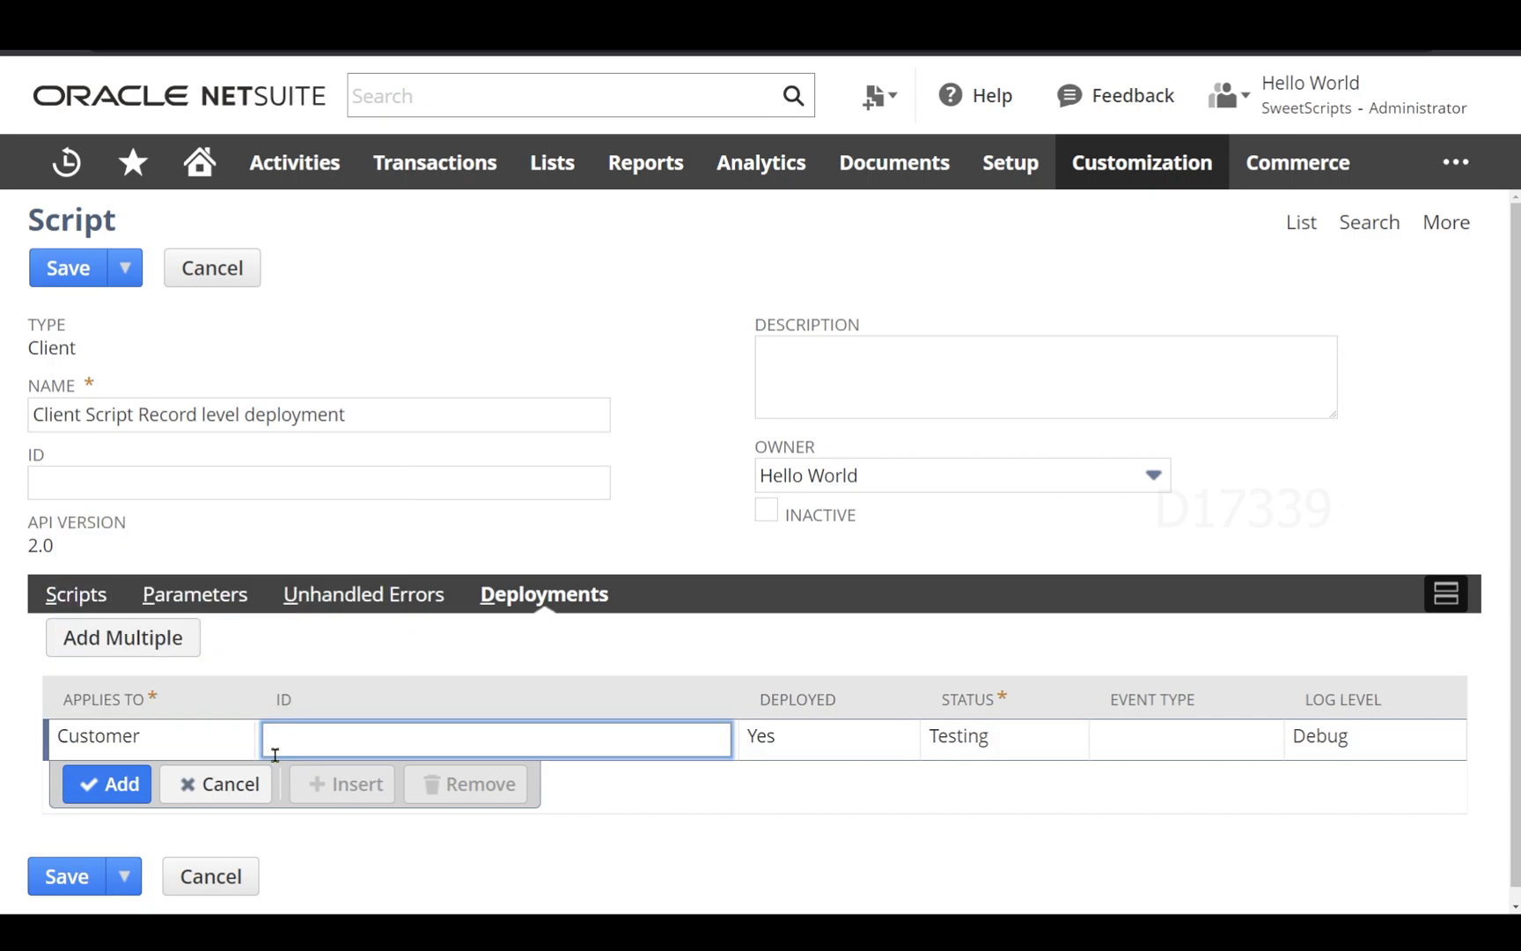
click(956, 738)
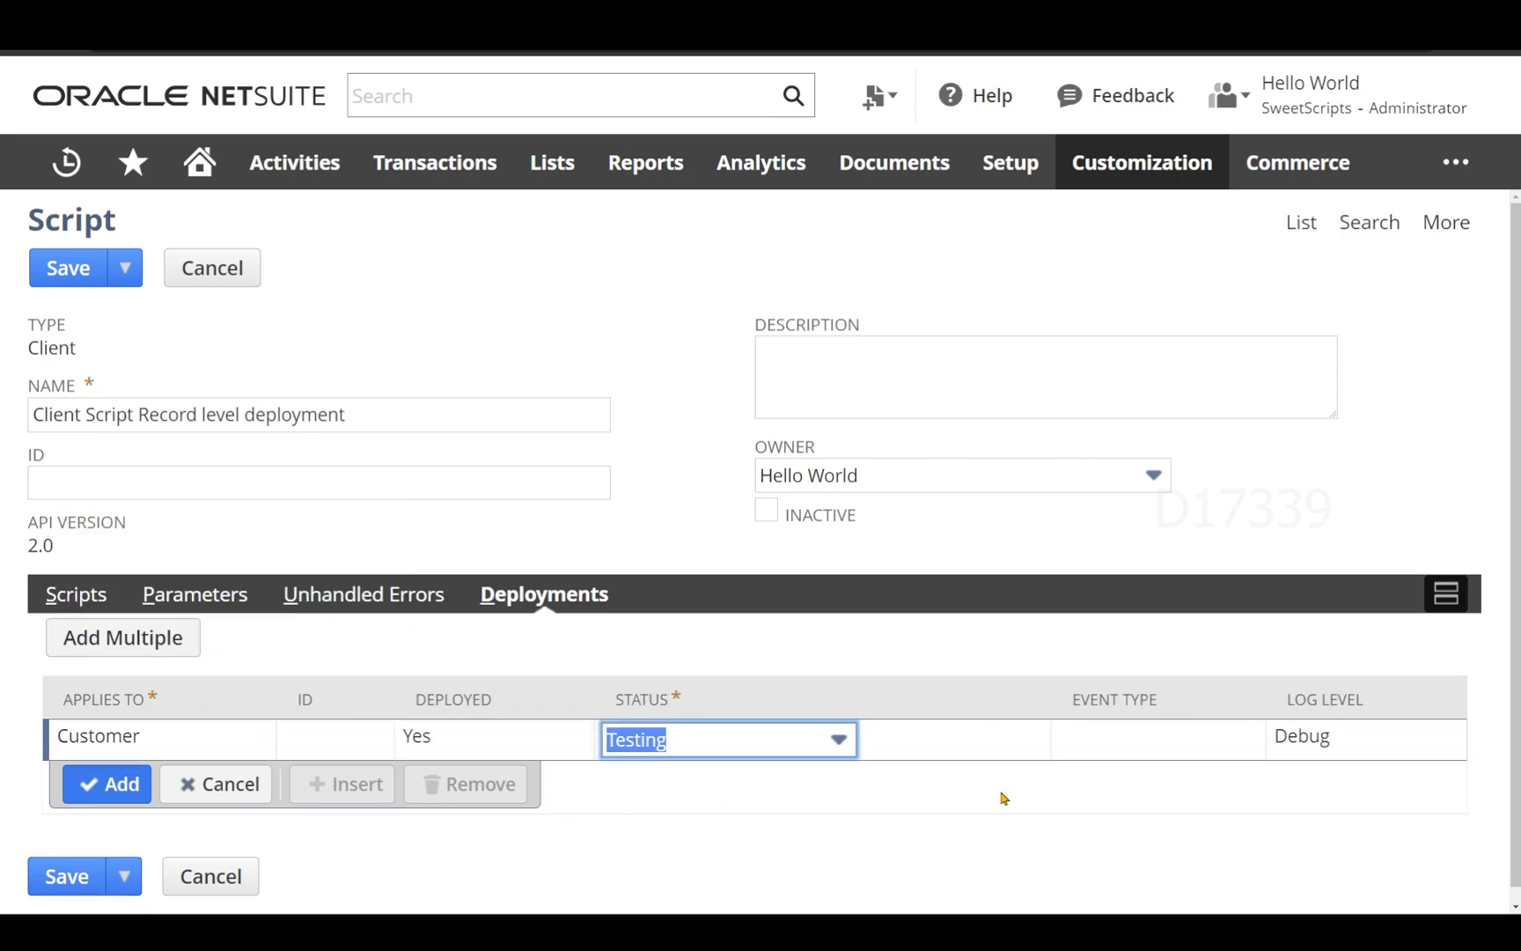
mouse_move(734, 773)
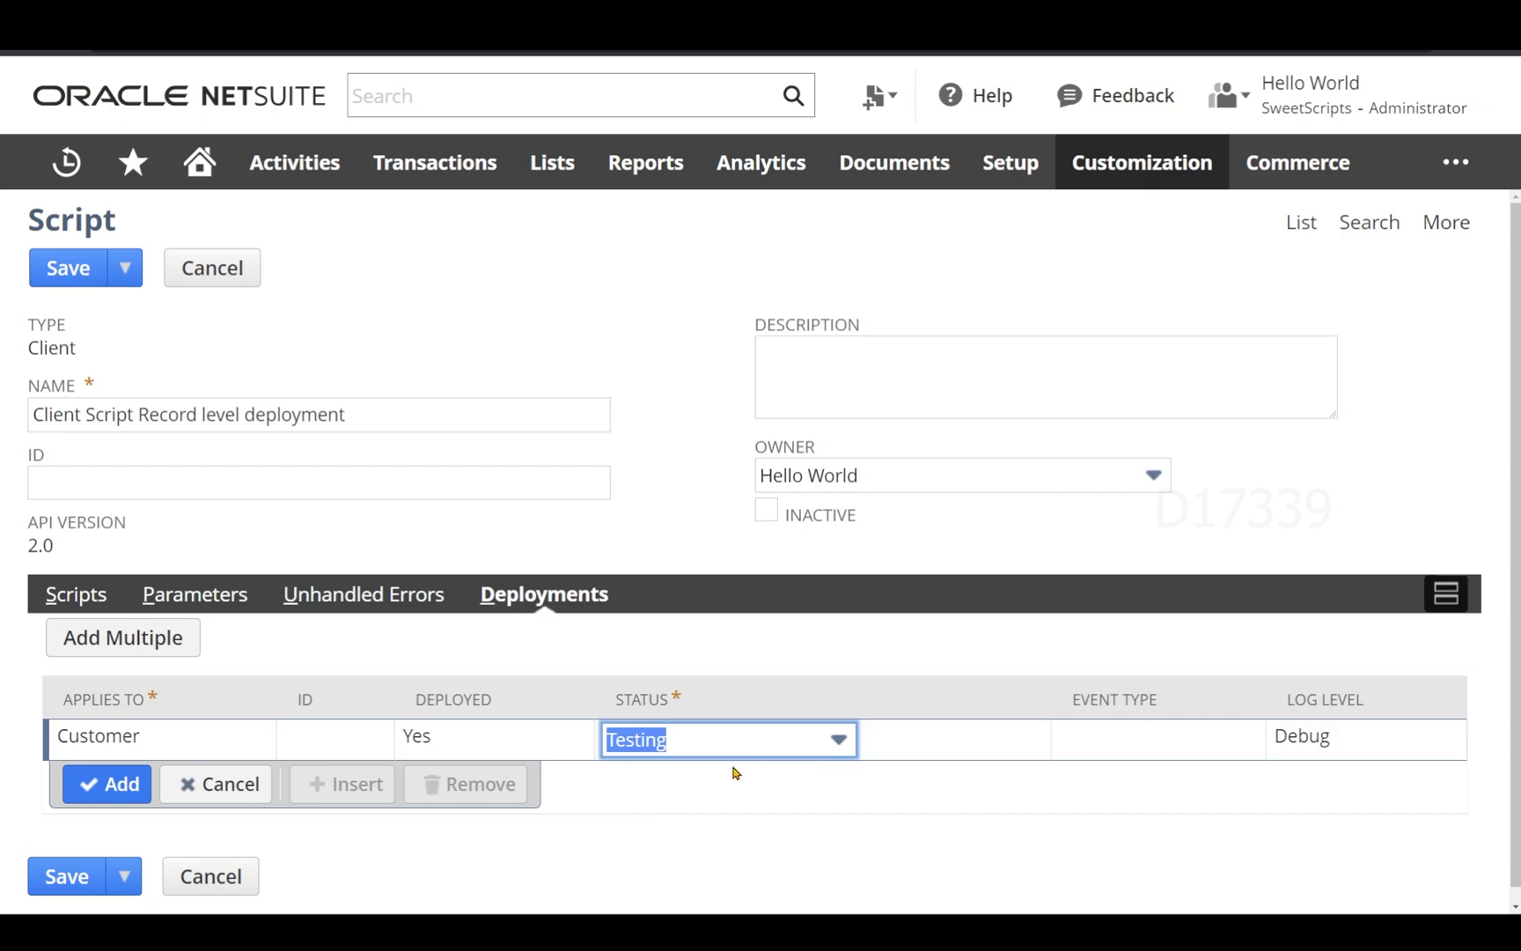
click(107, 783)
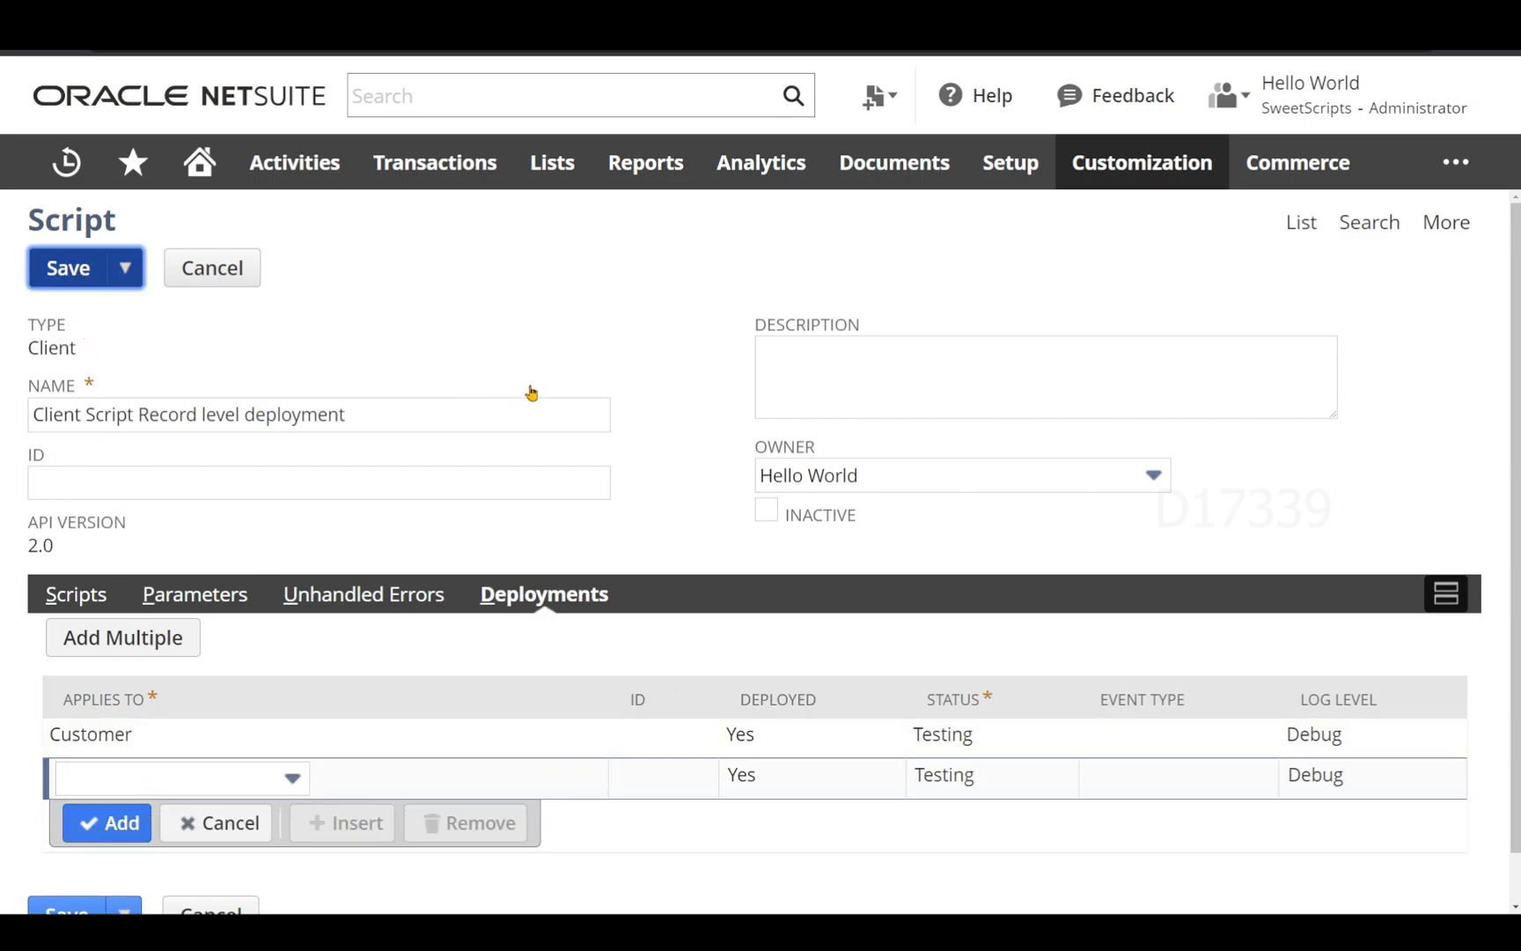
click(69, 268)
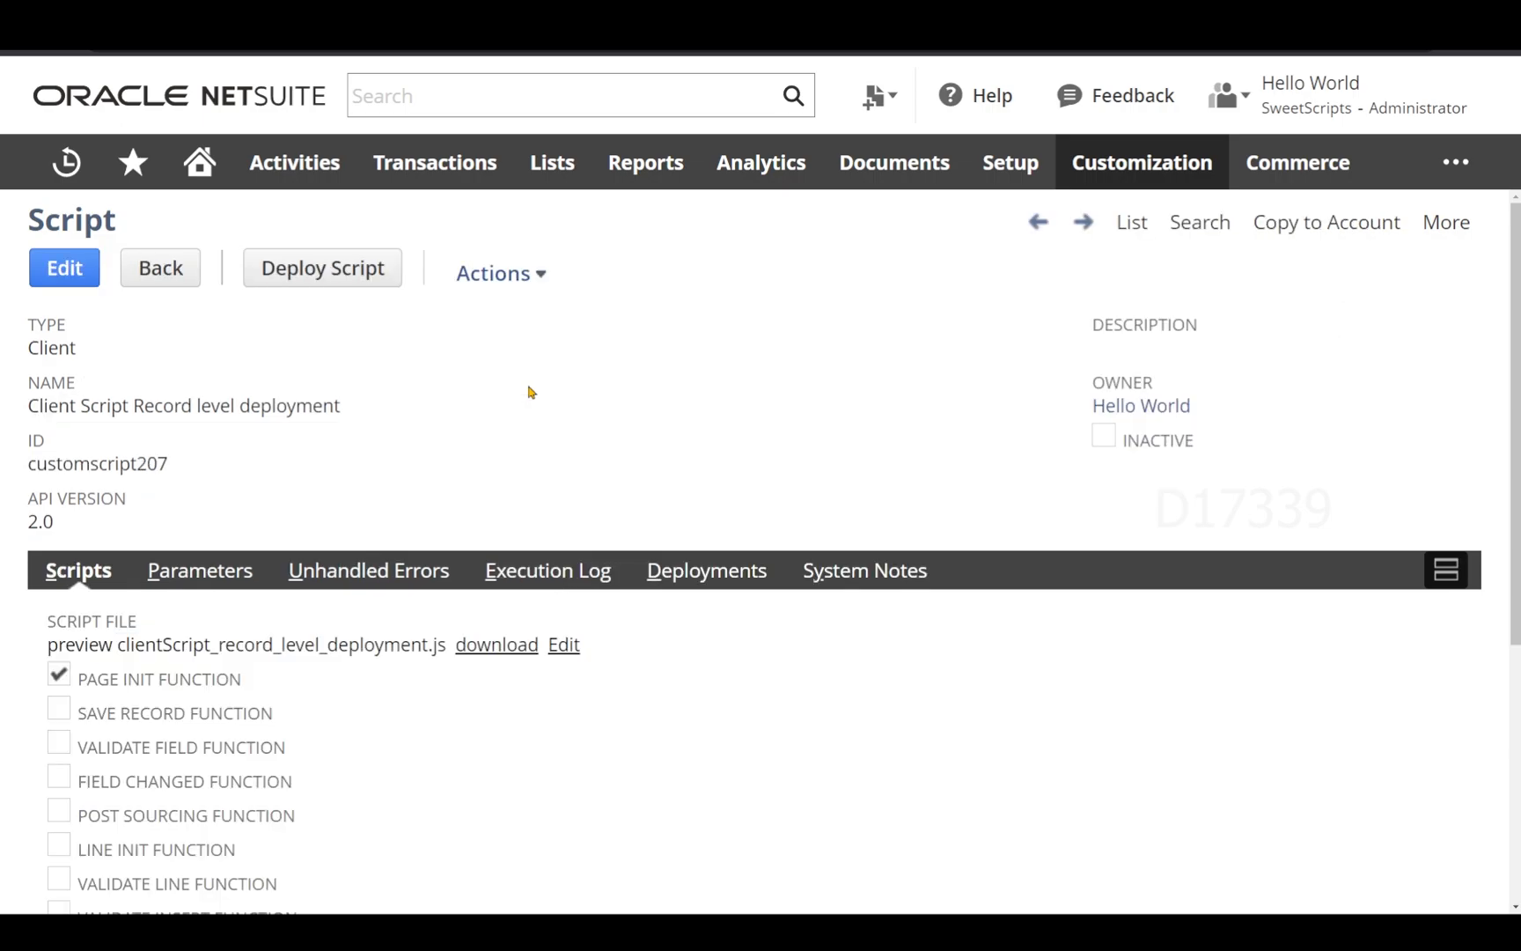
- View the saved script's Customer deployment customdeploy1 from its Deployments subtab
click(706, 570)
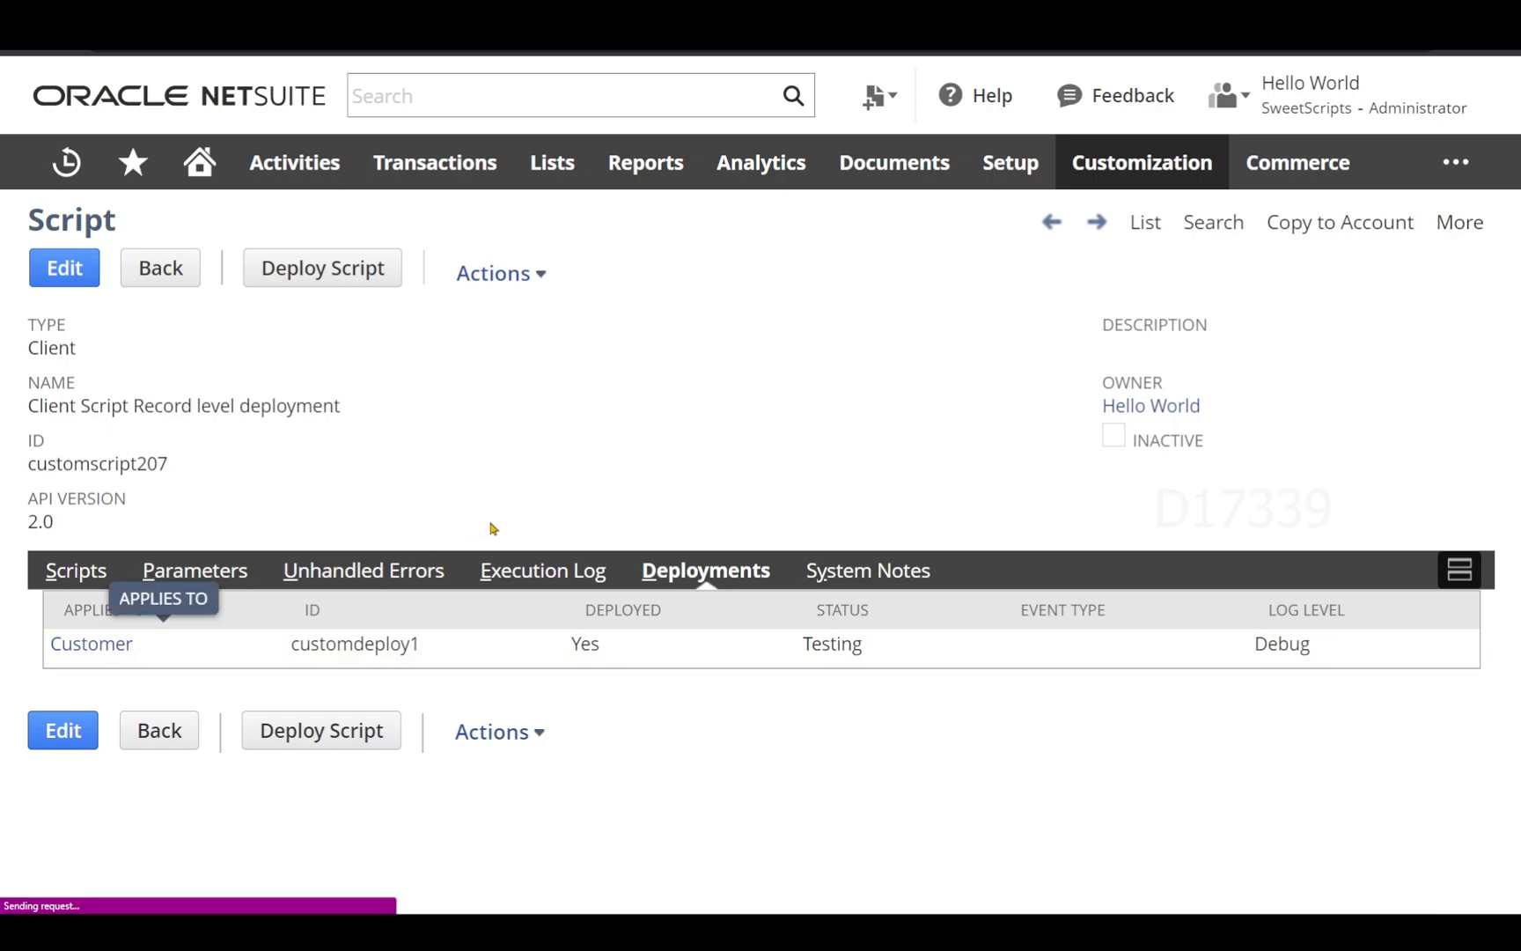
click(92, 642)
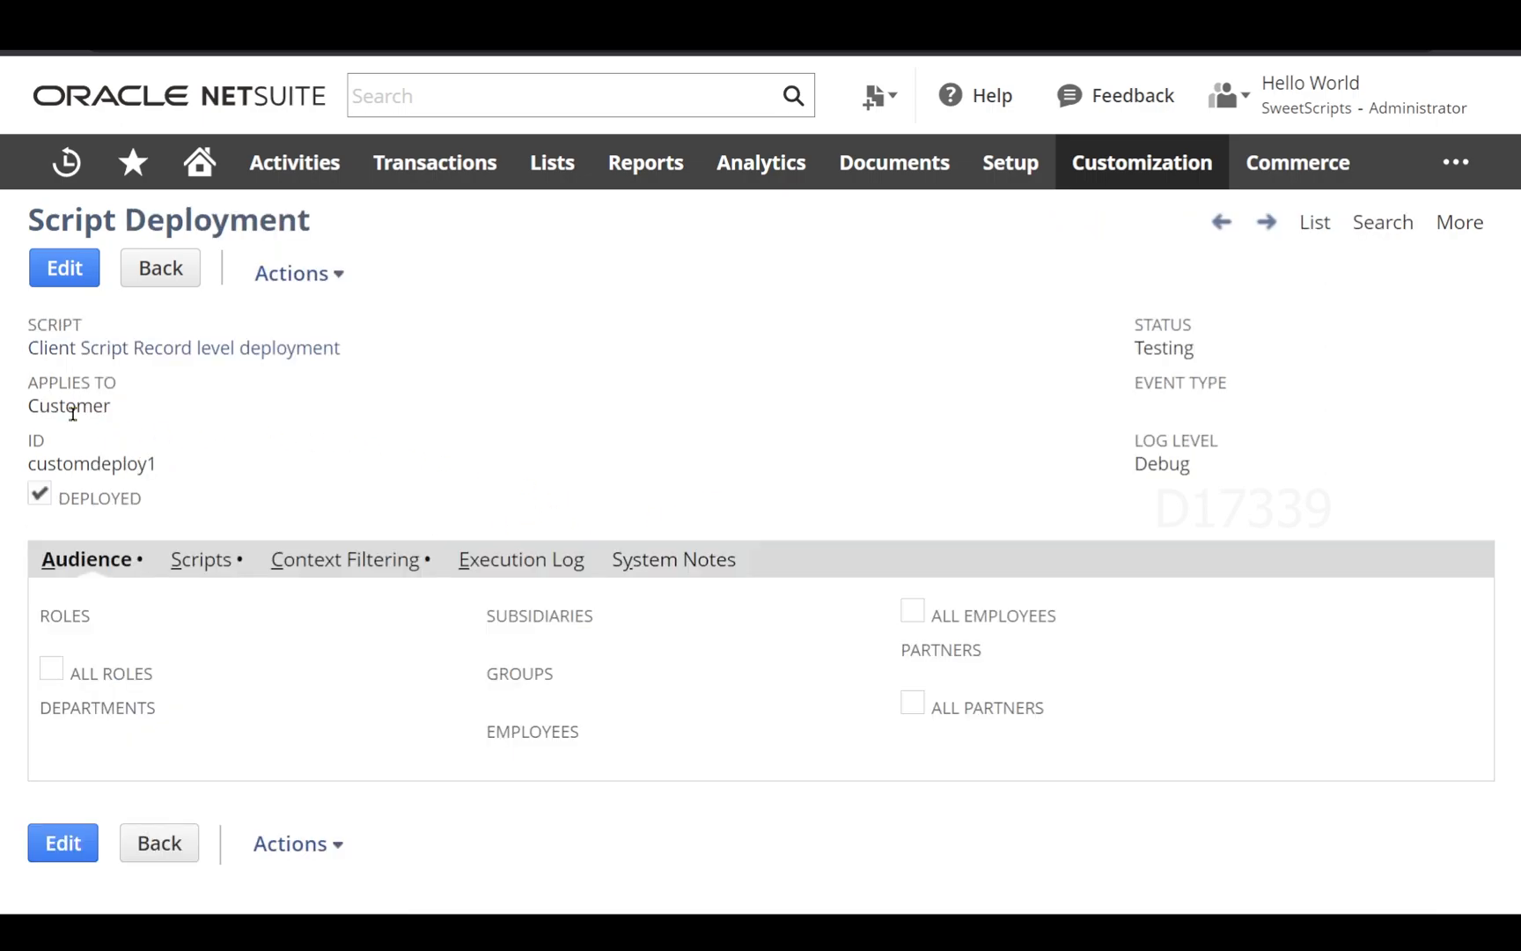
mouse_move(993, 472)
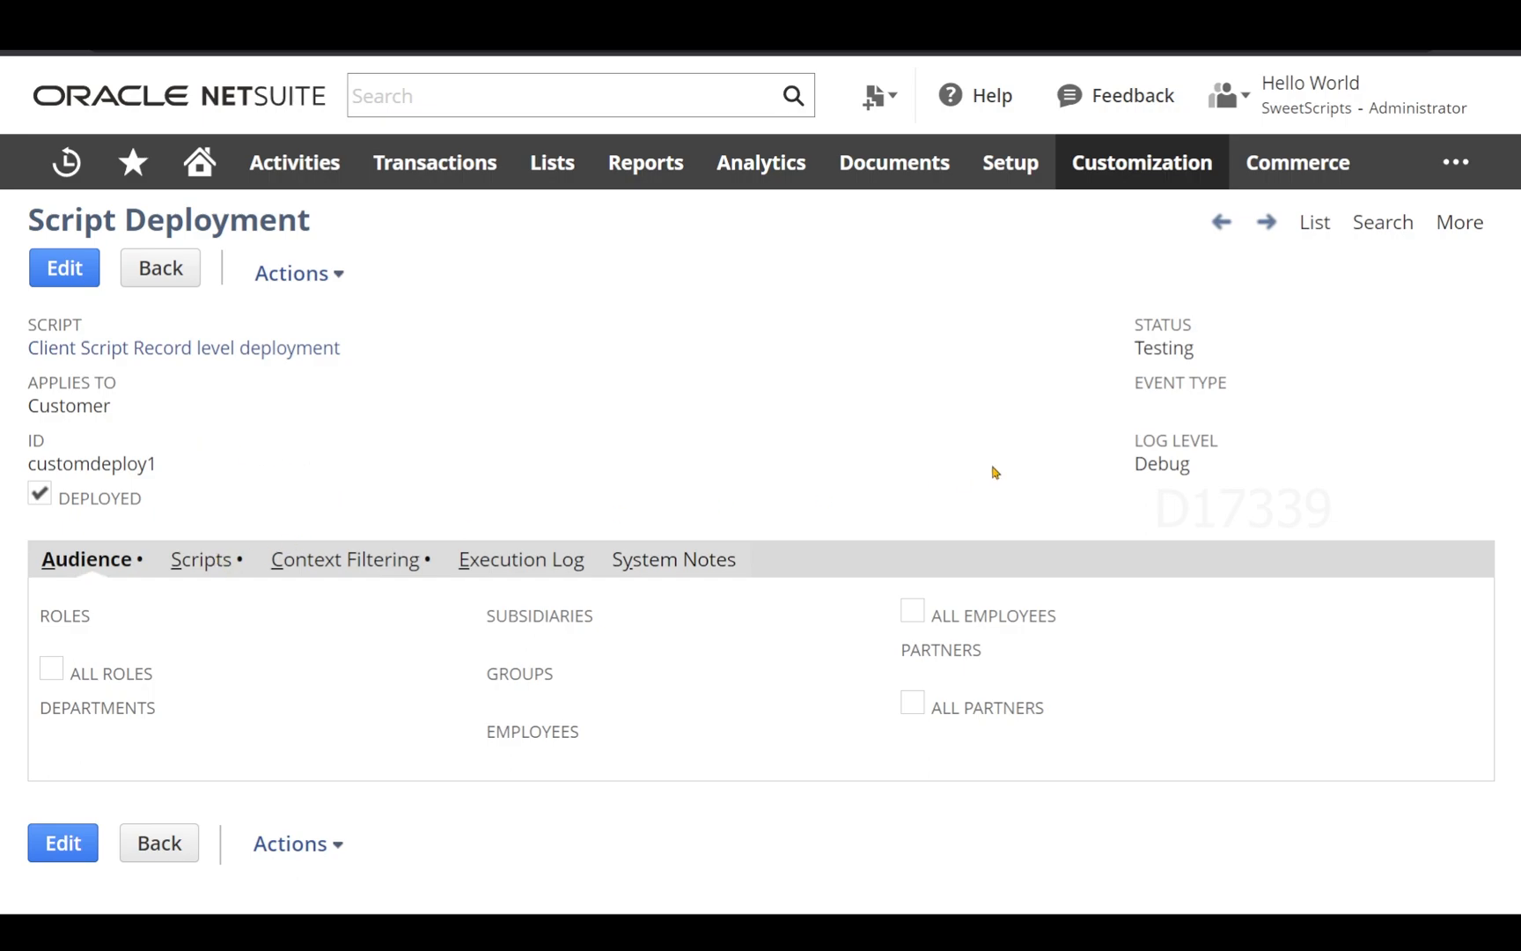
mouse_move(1170, 406)
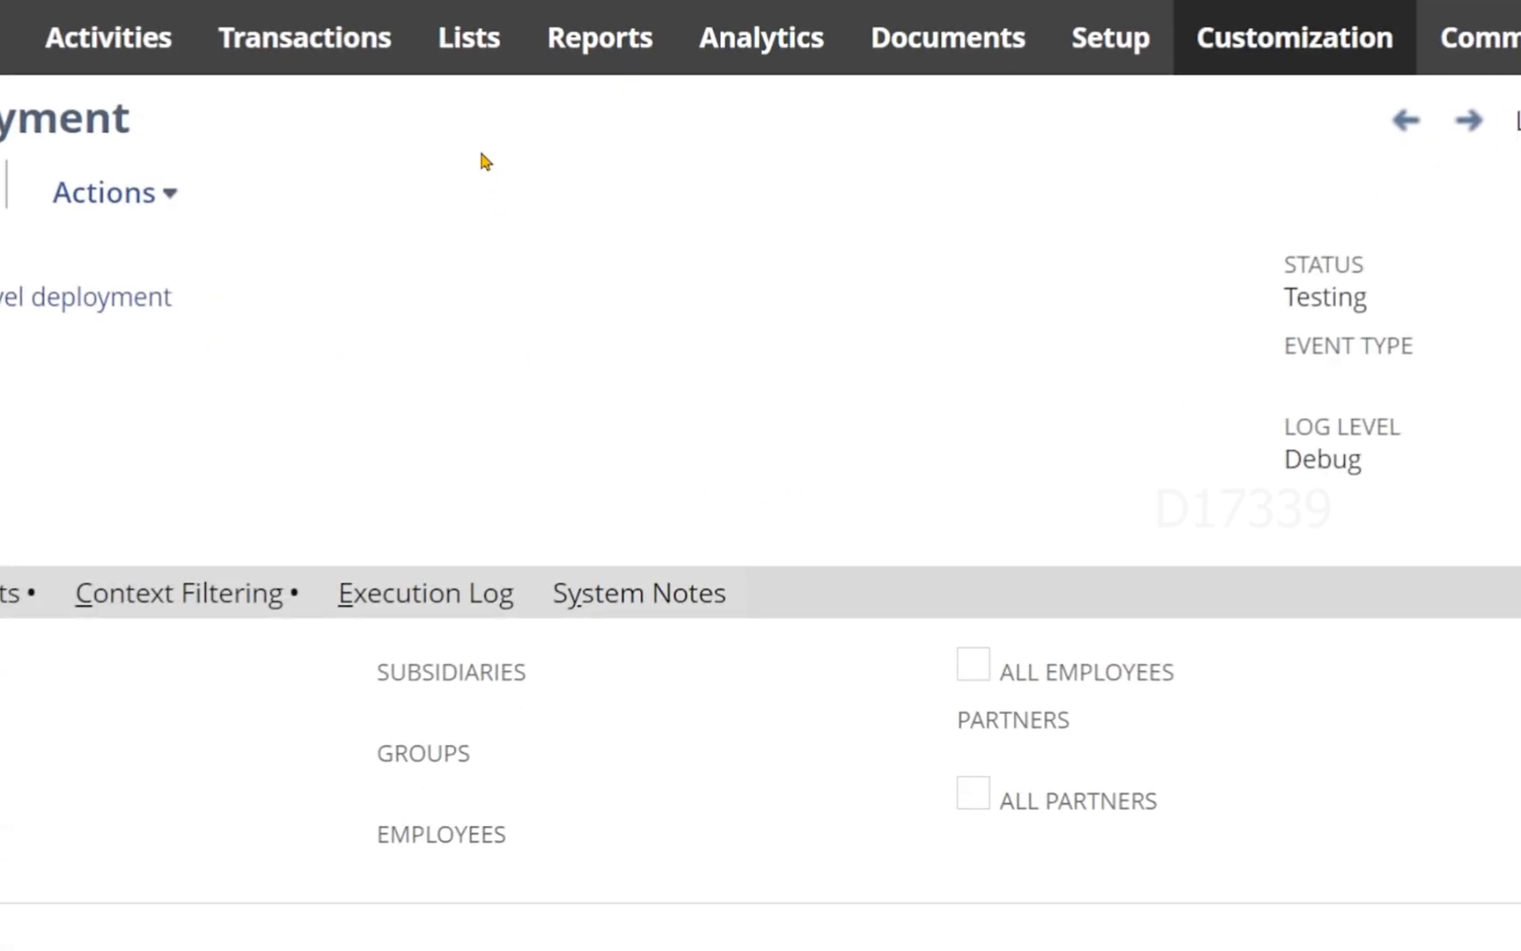
- Start a new Customer record via Lists, dismiss the alert, and list the available customer forms
click(468, 37)
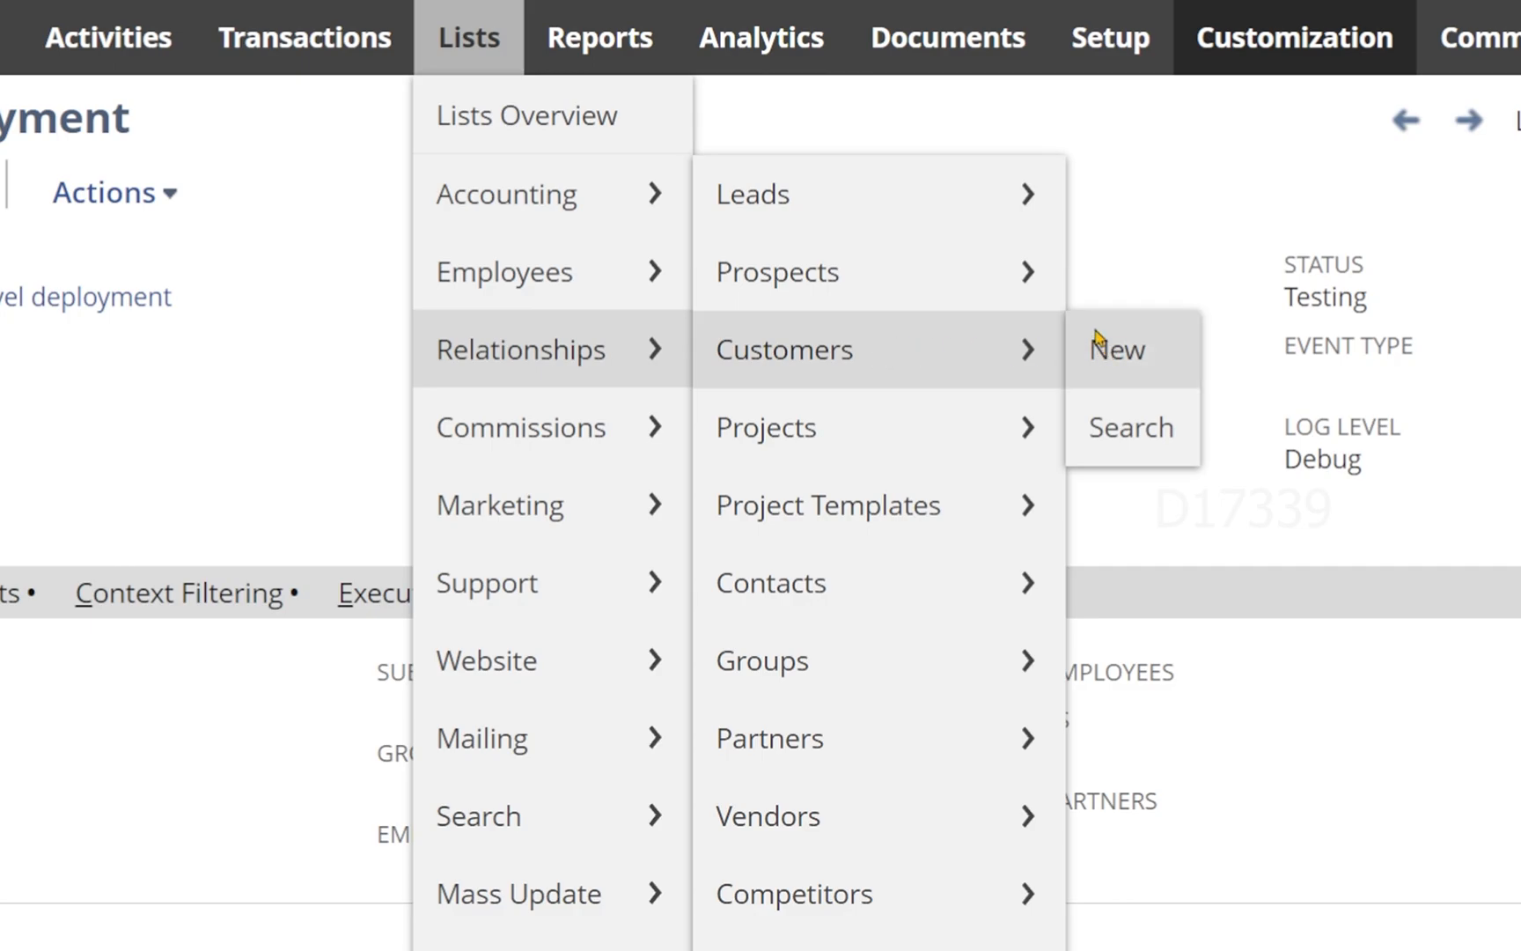
click(1116, 348)
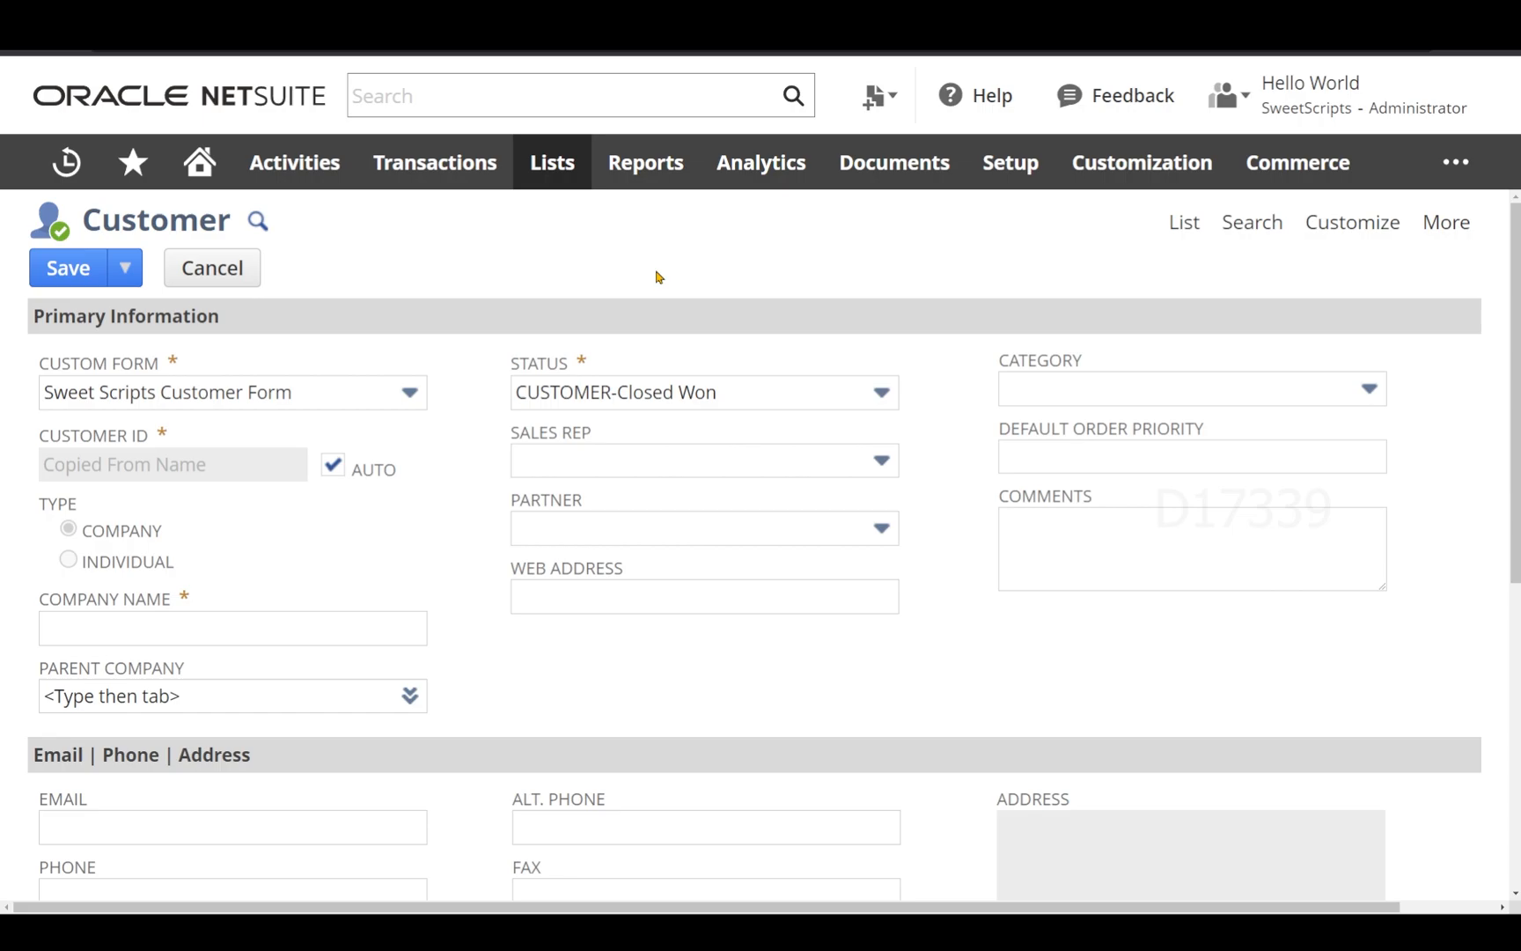
click(68, 268)
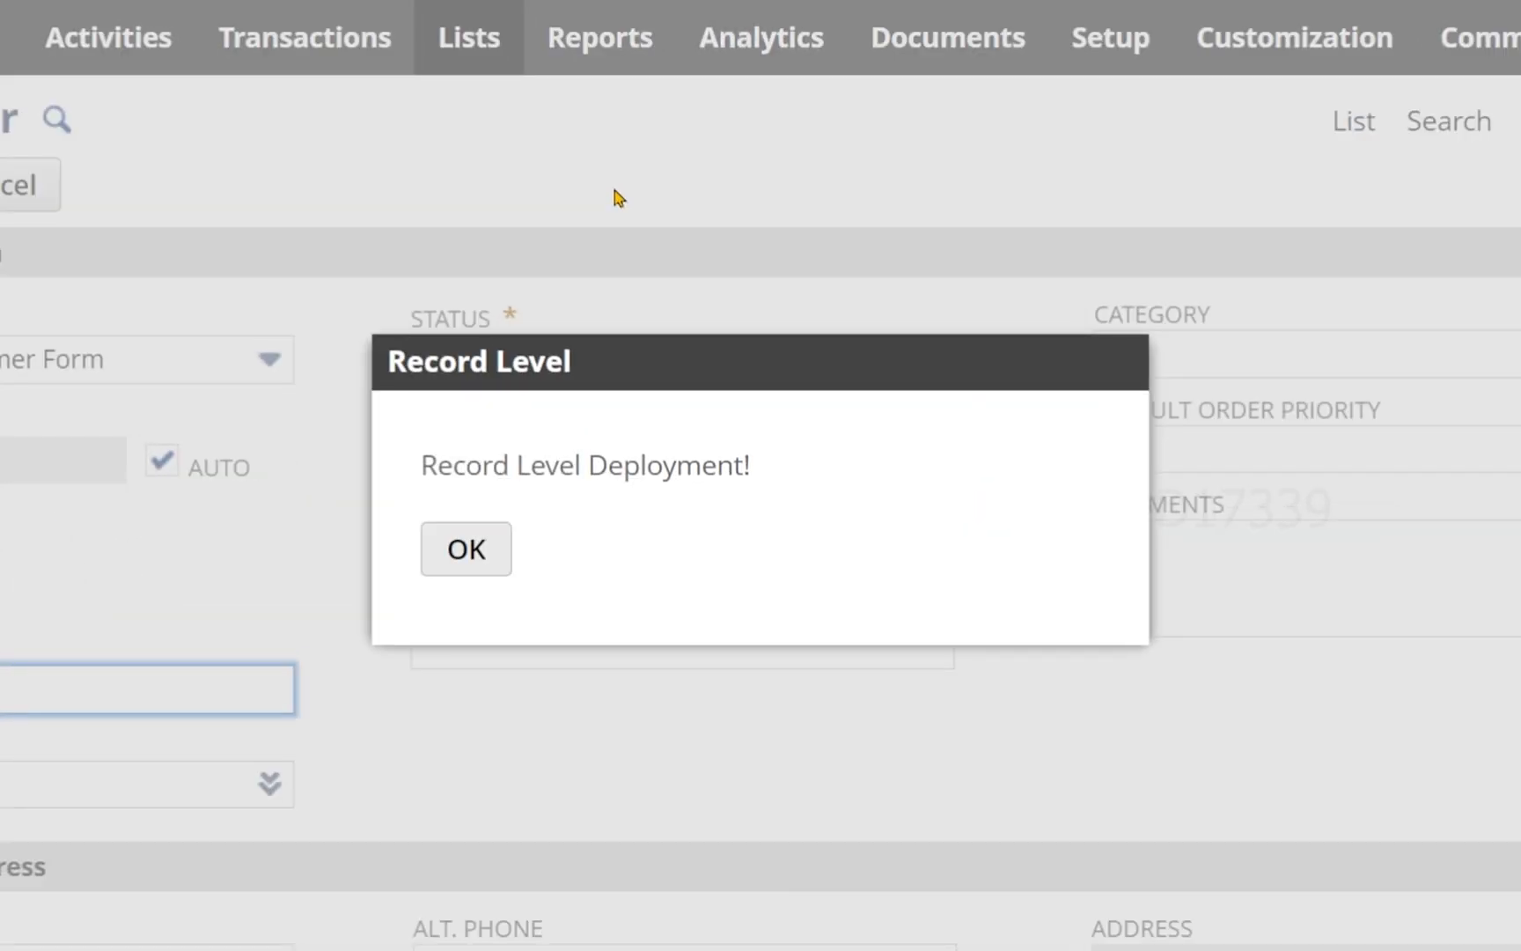
click(464, 548)
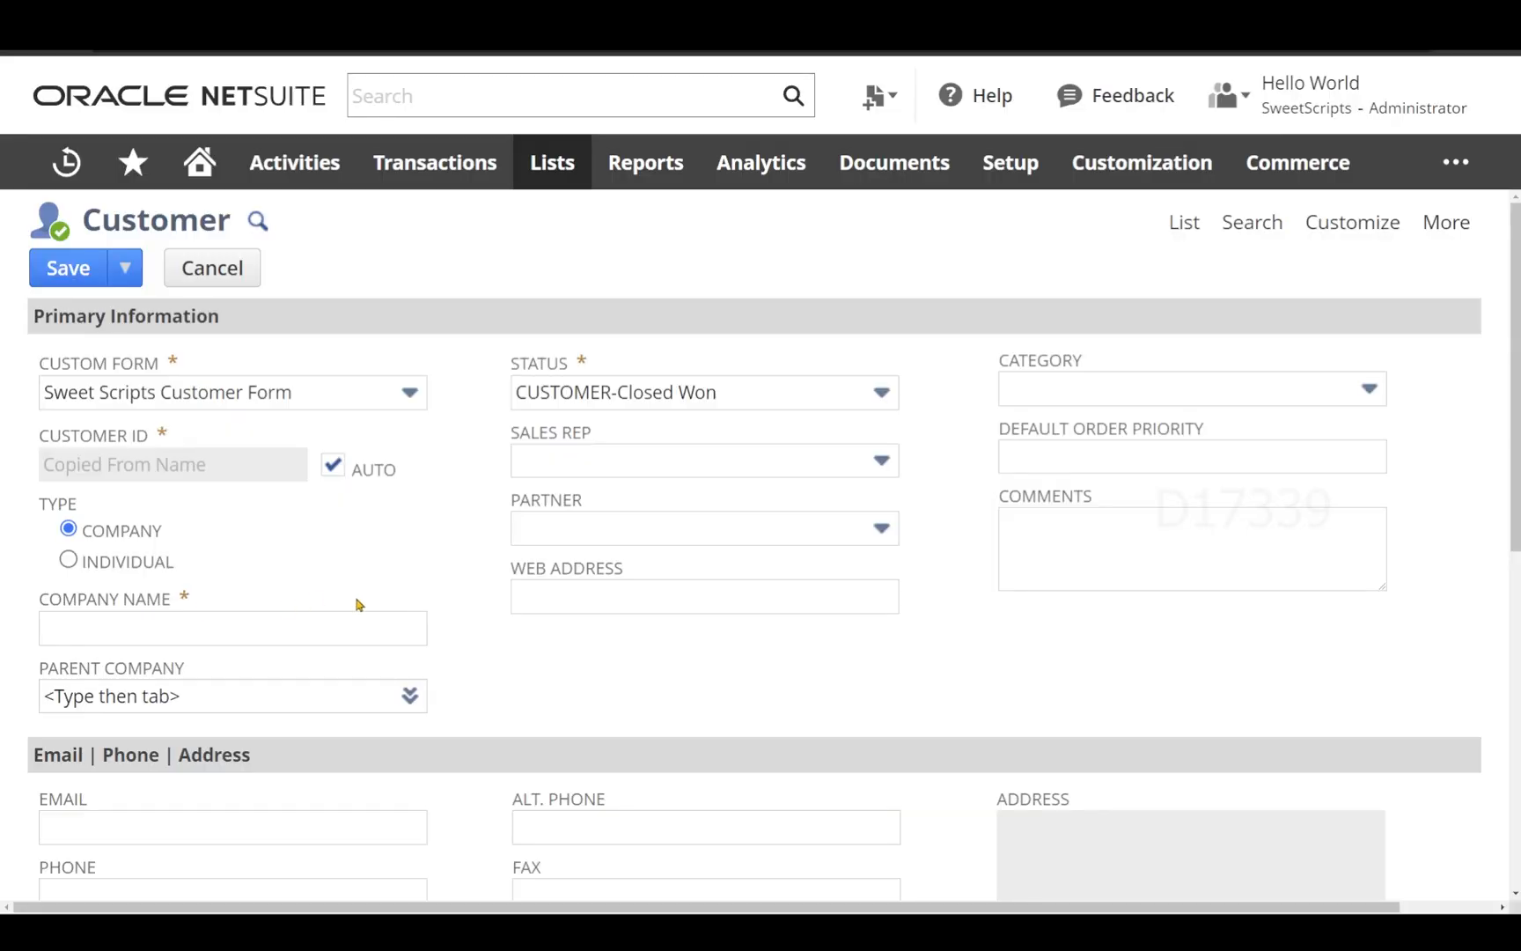
mouse_move(415, 569)
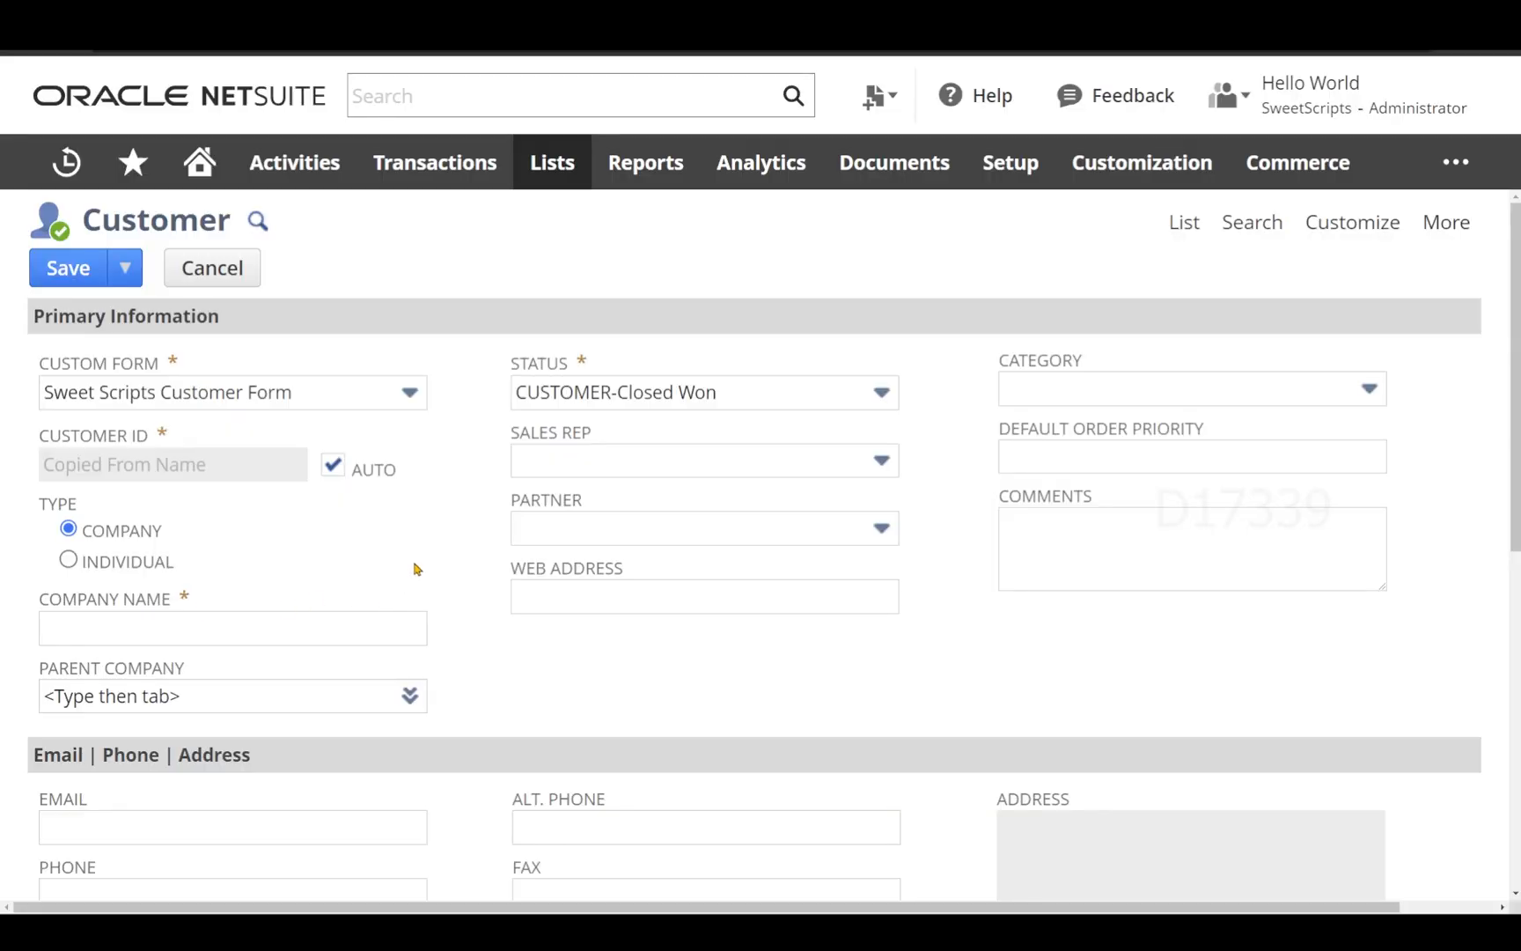
click(408, 393)
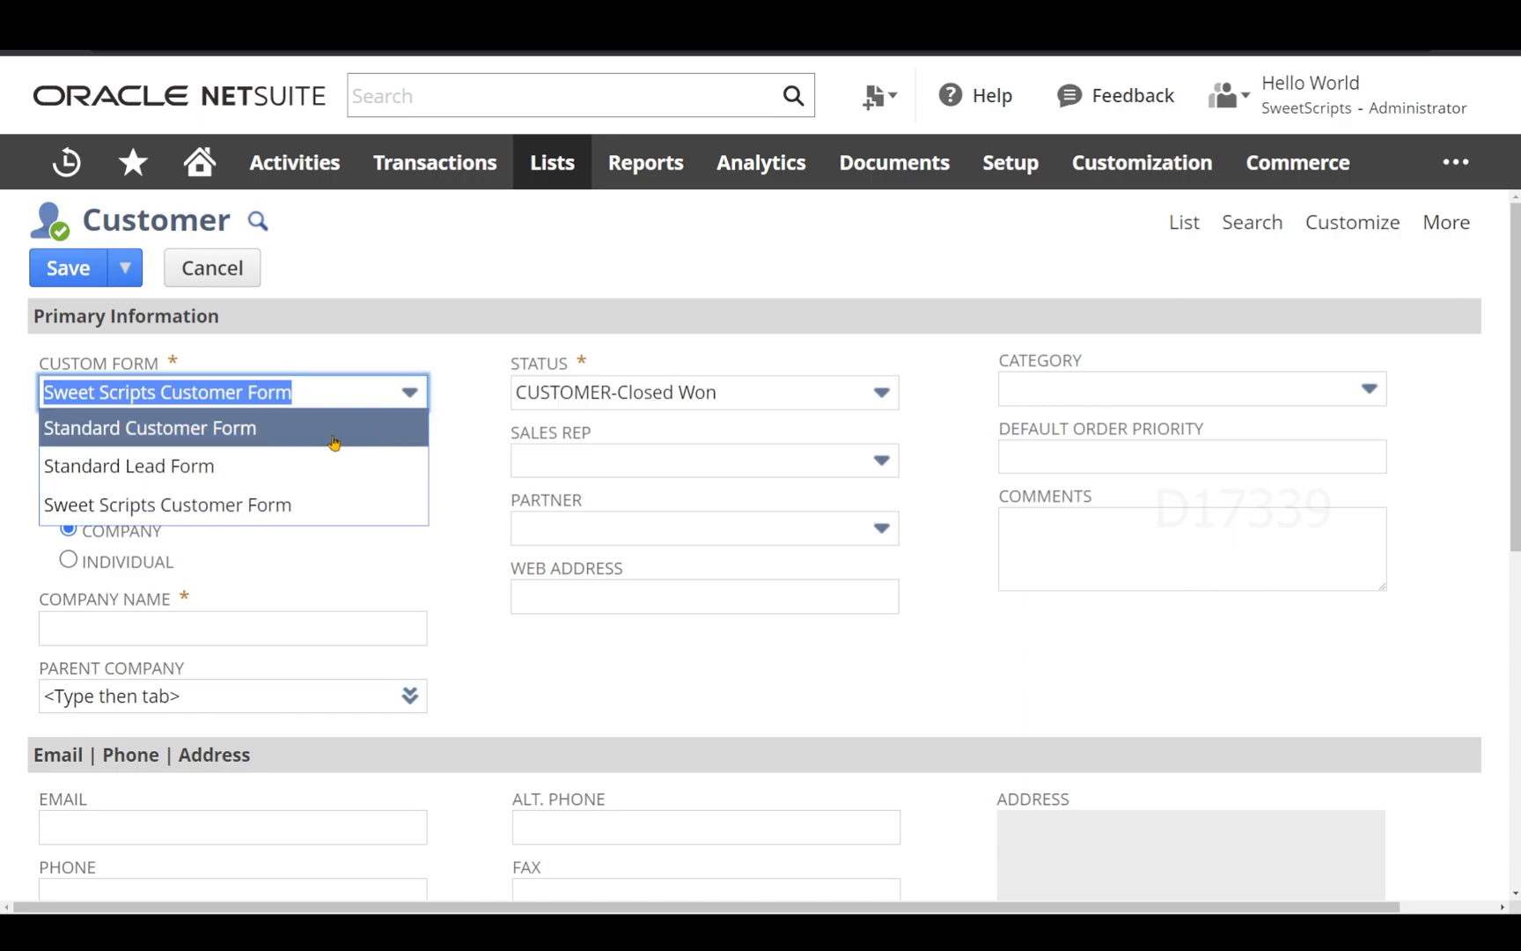
- Switch the customer to Standard Customer Form and dismiss the Record Level Deployment! alert
click(149, 428)
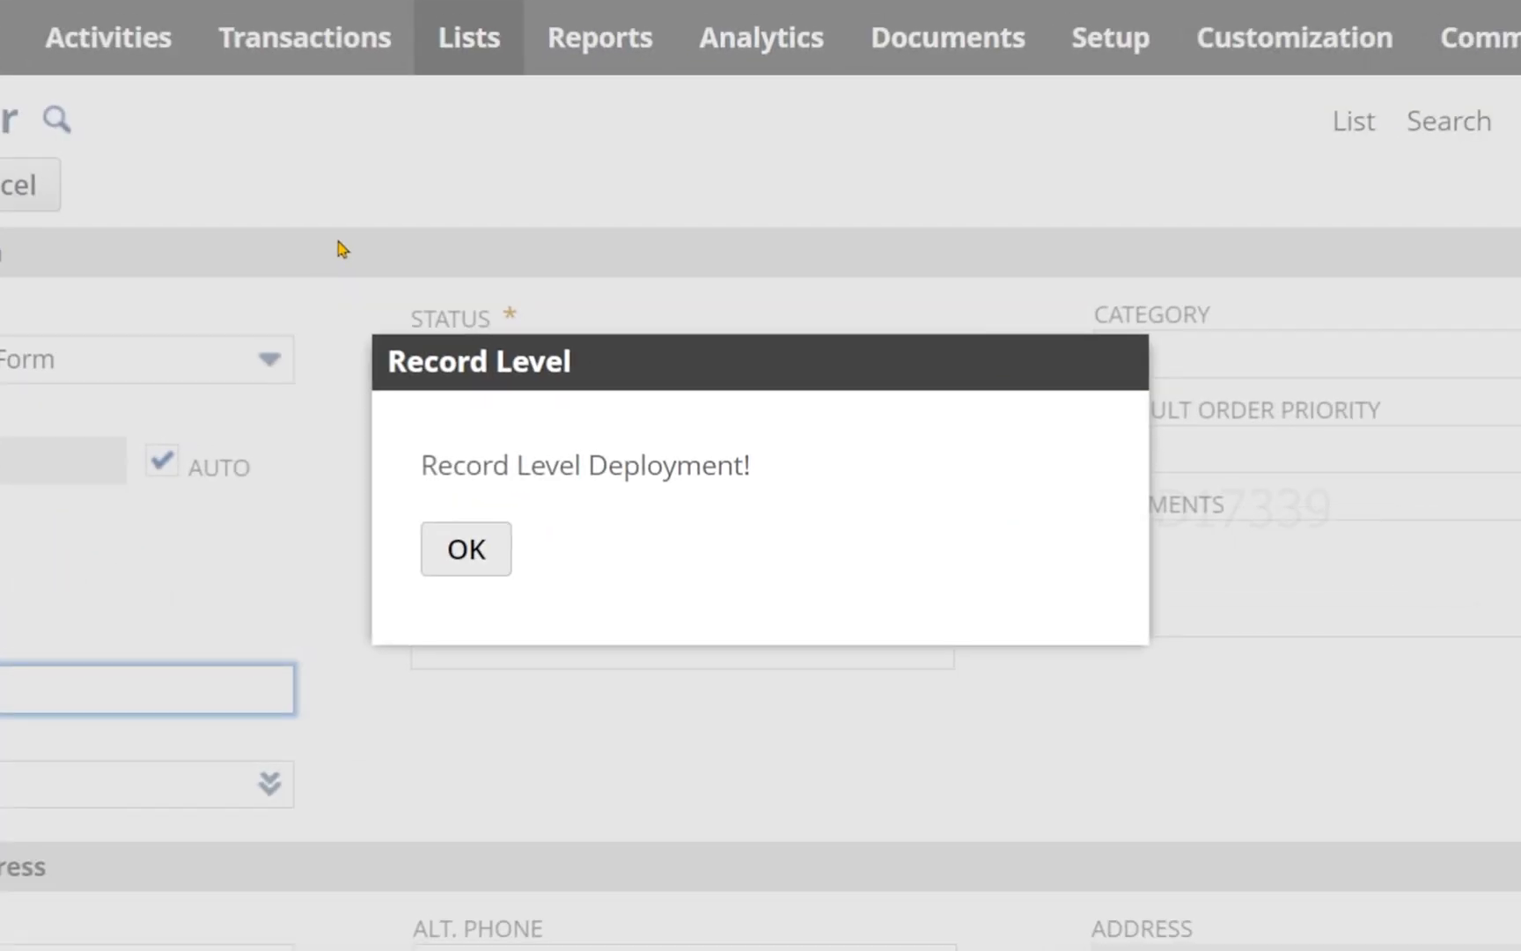
click(465, 549)
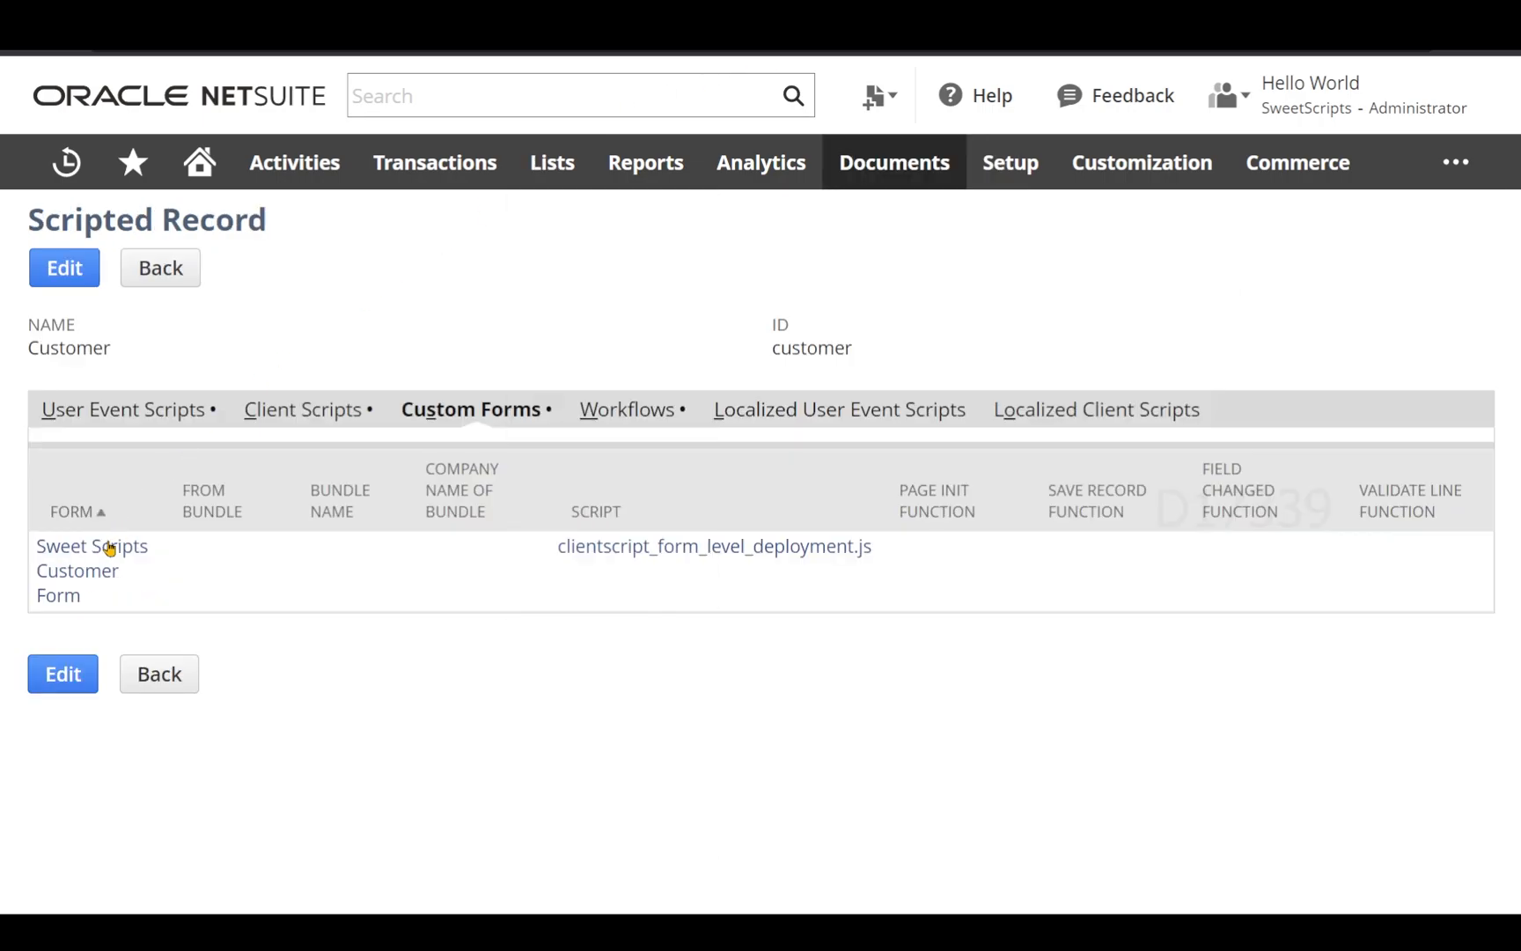
- From the Customer scripted record, reach the record-level script's Customer deployment customdeploy1
click(713, 545)
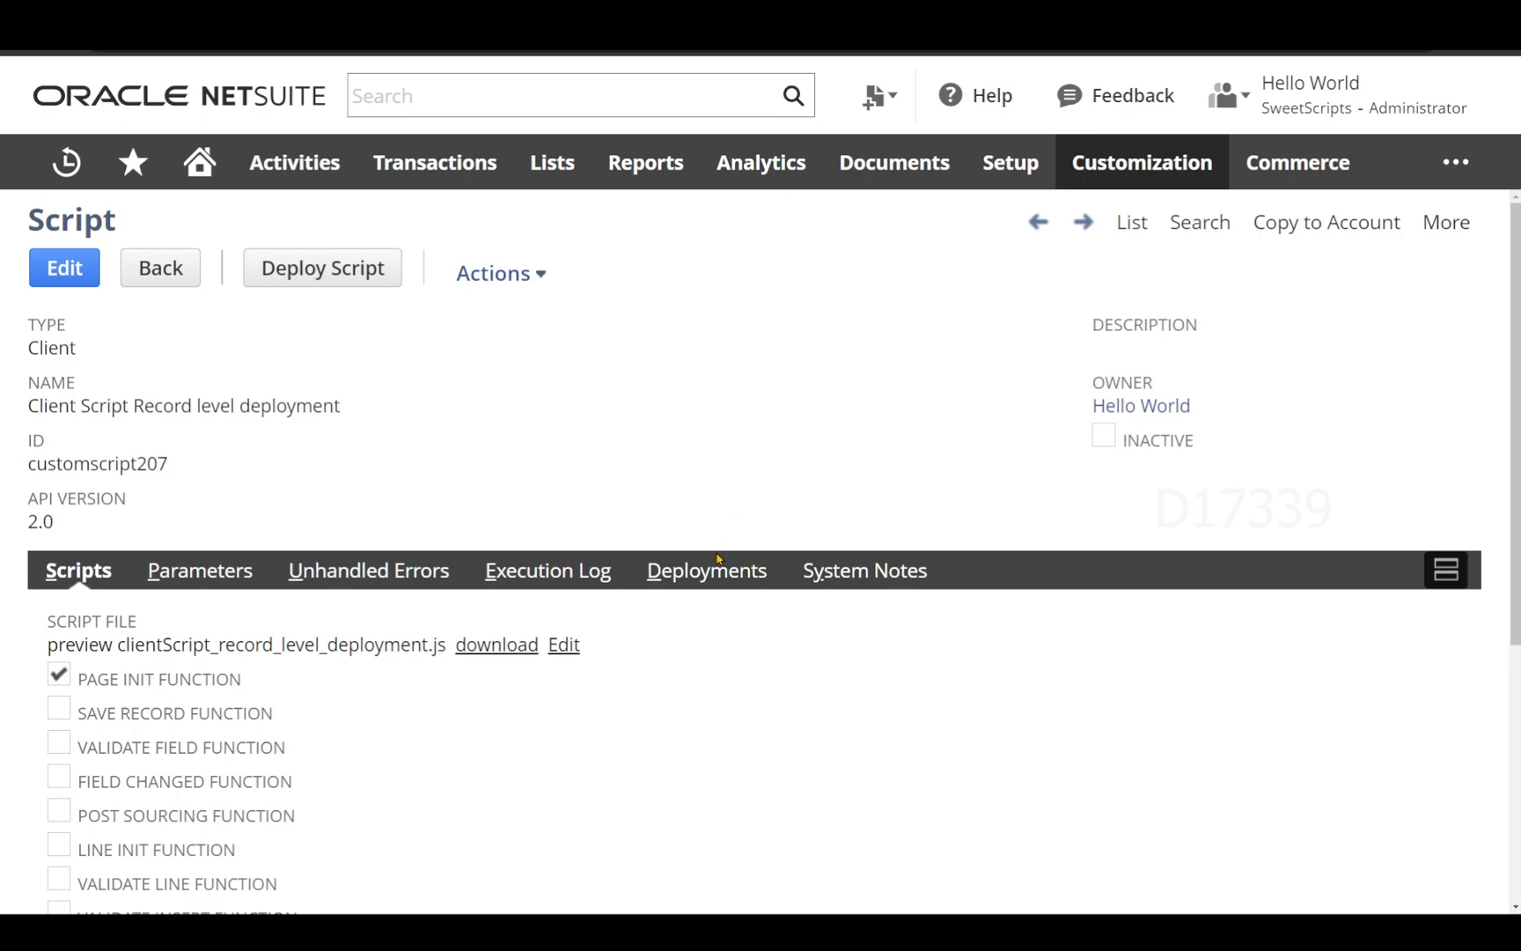
click(706, 568)
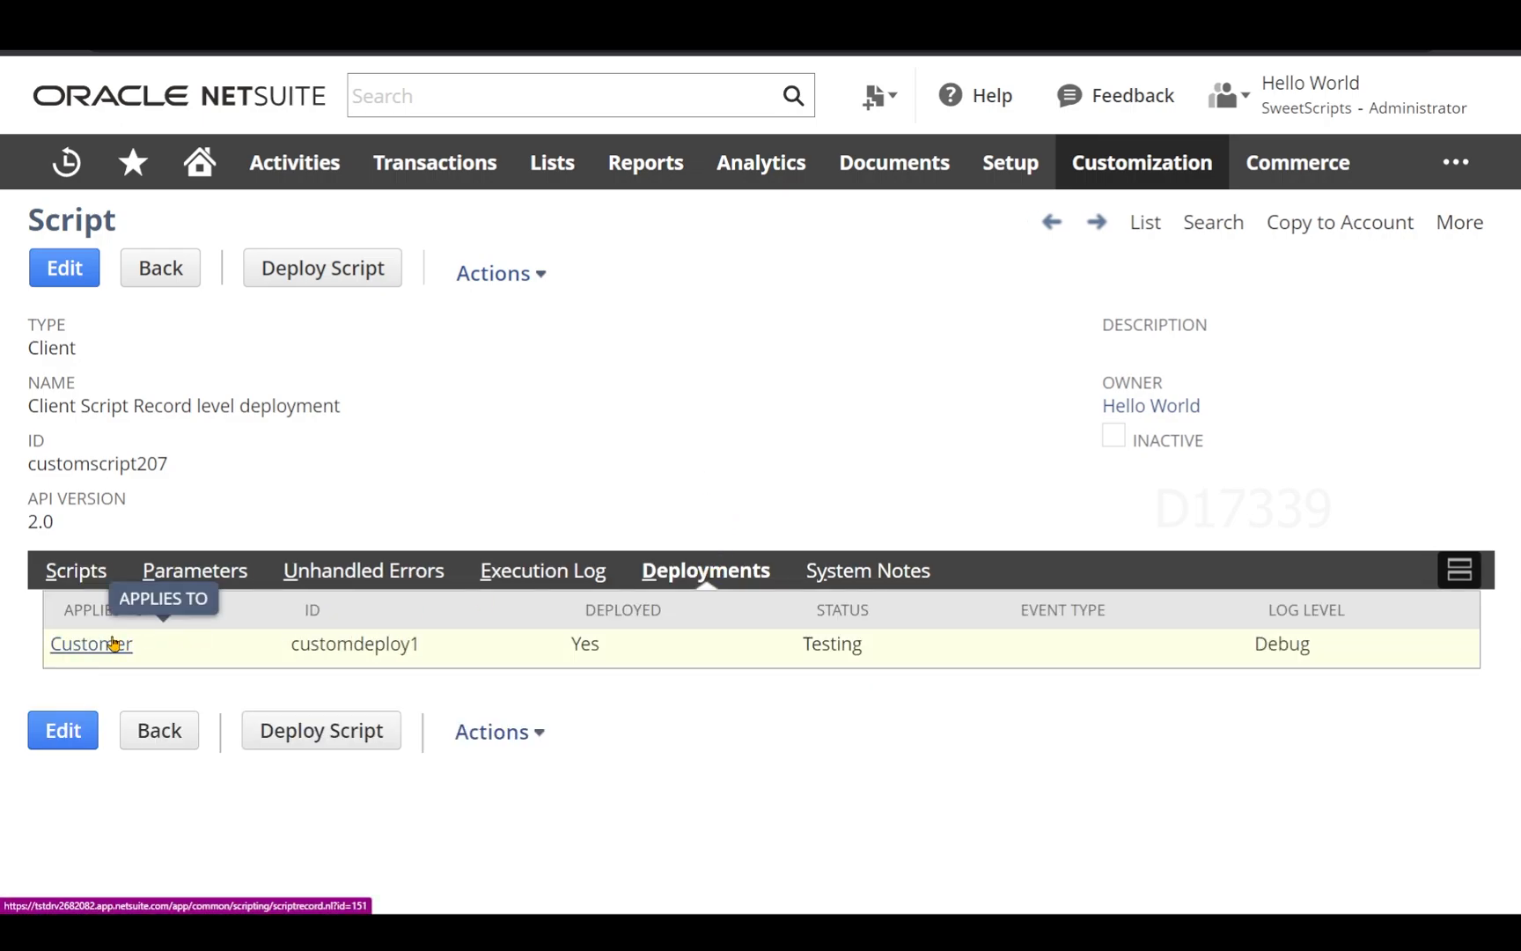
click(92, 642)
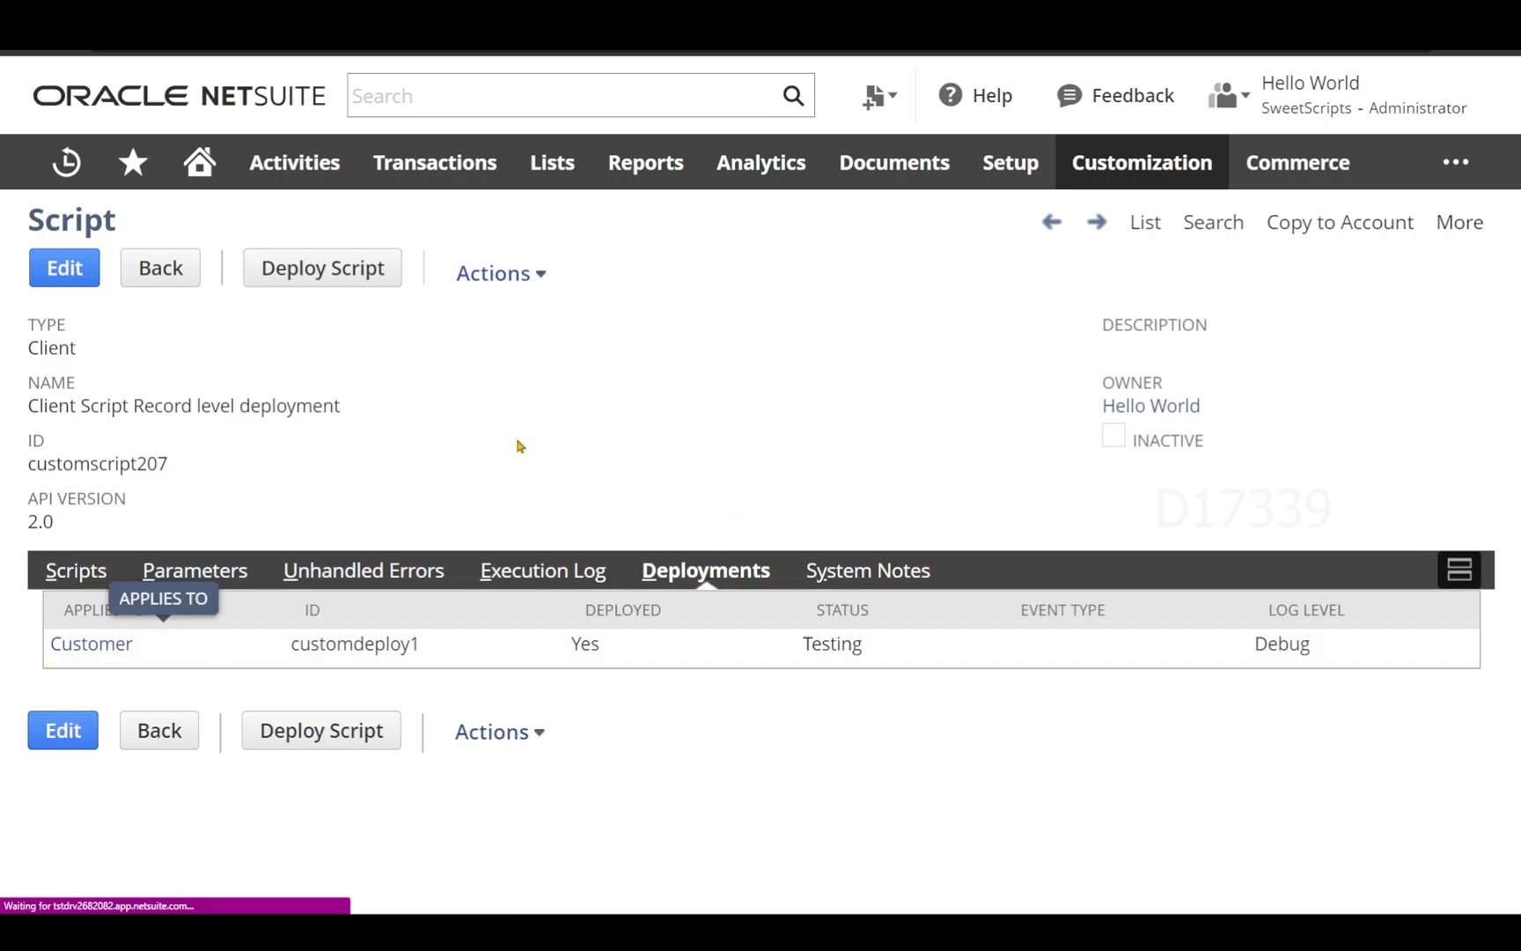
click(91, 642)
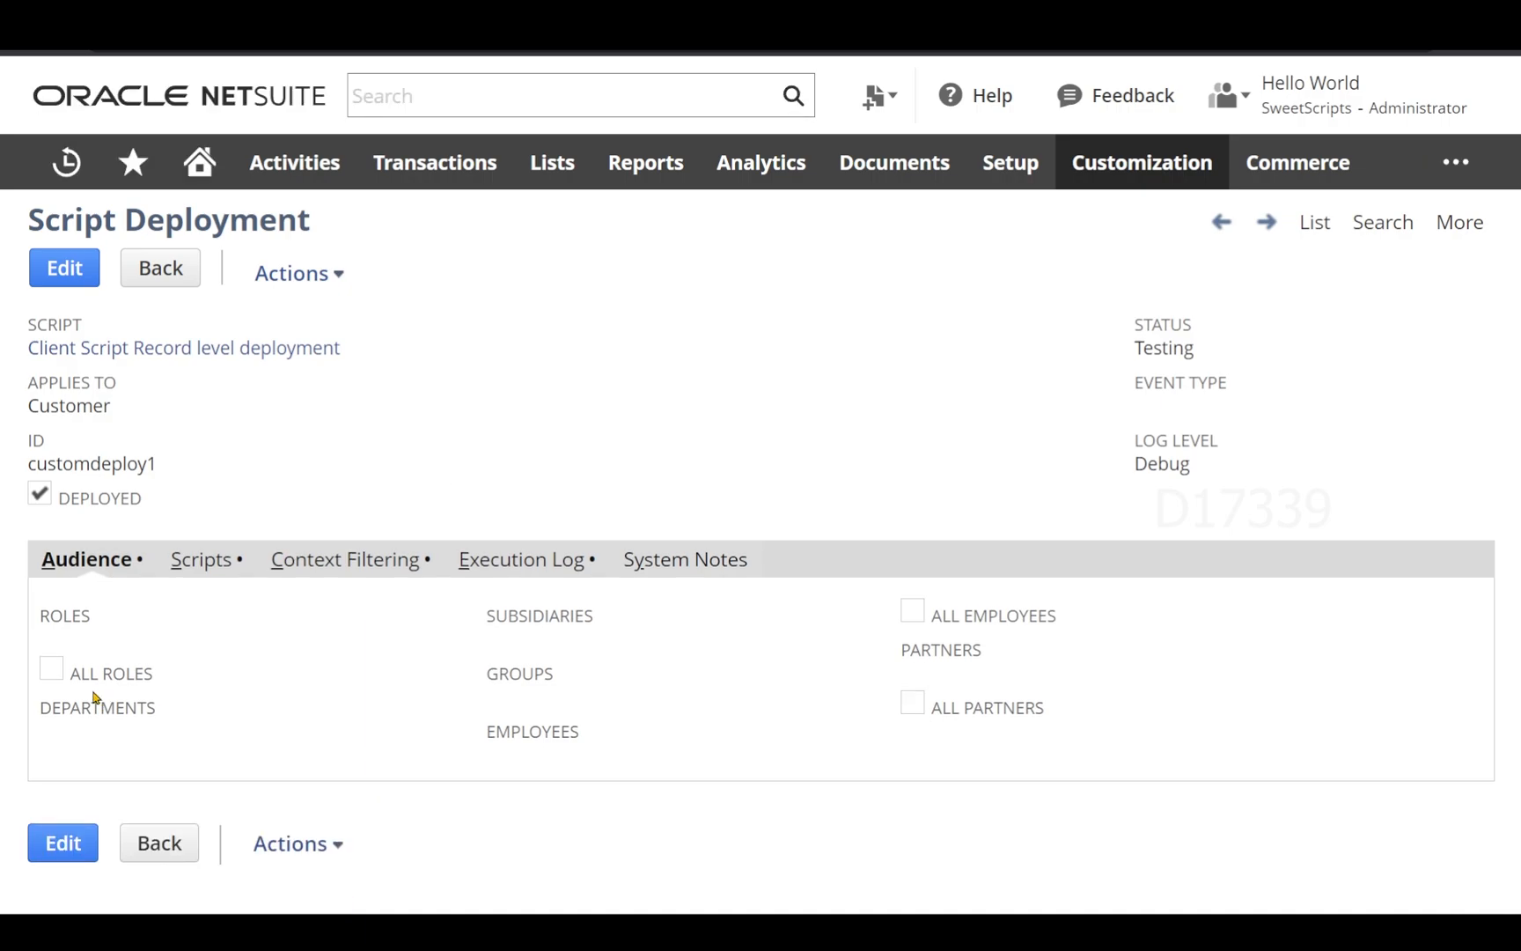
mouse_move(930, 625)
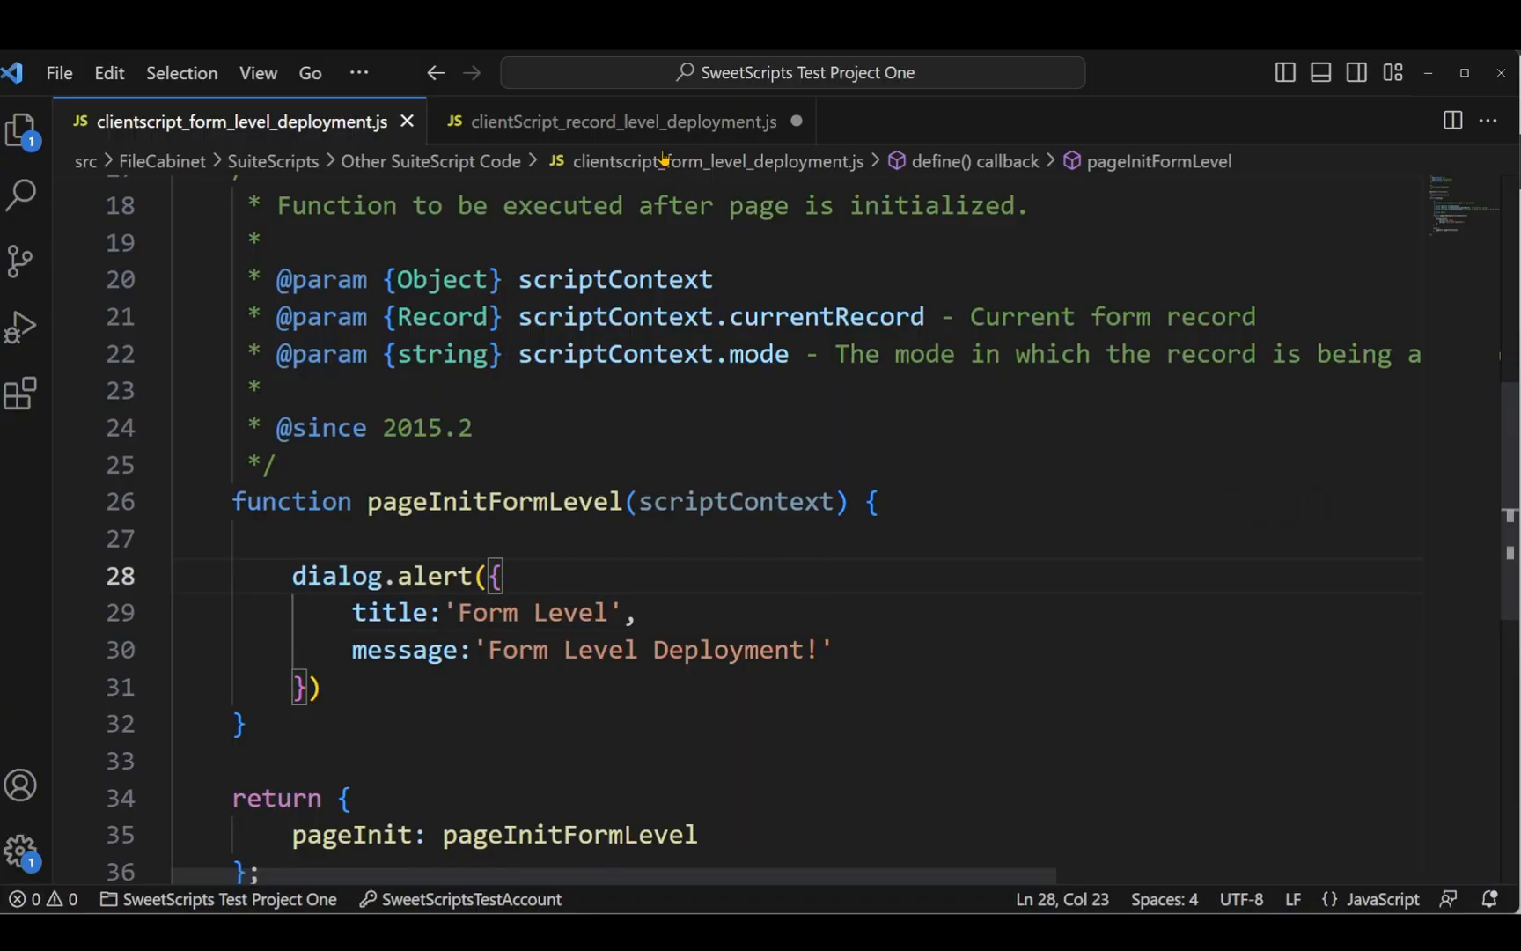
- Add an empty if (formId == "23") block above dialog.alert in pageInitRecordLevel
click(626, 121)
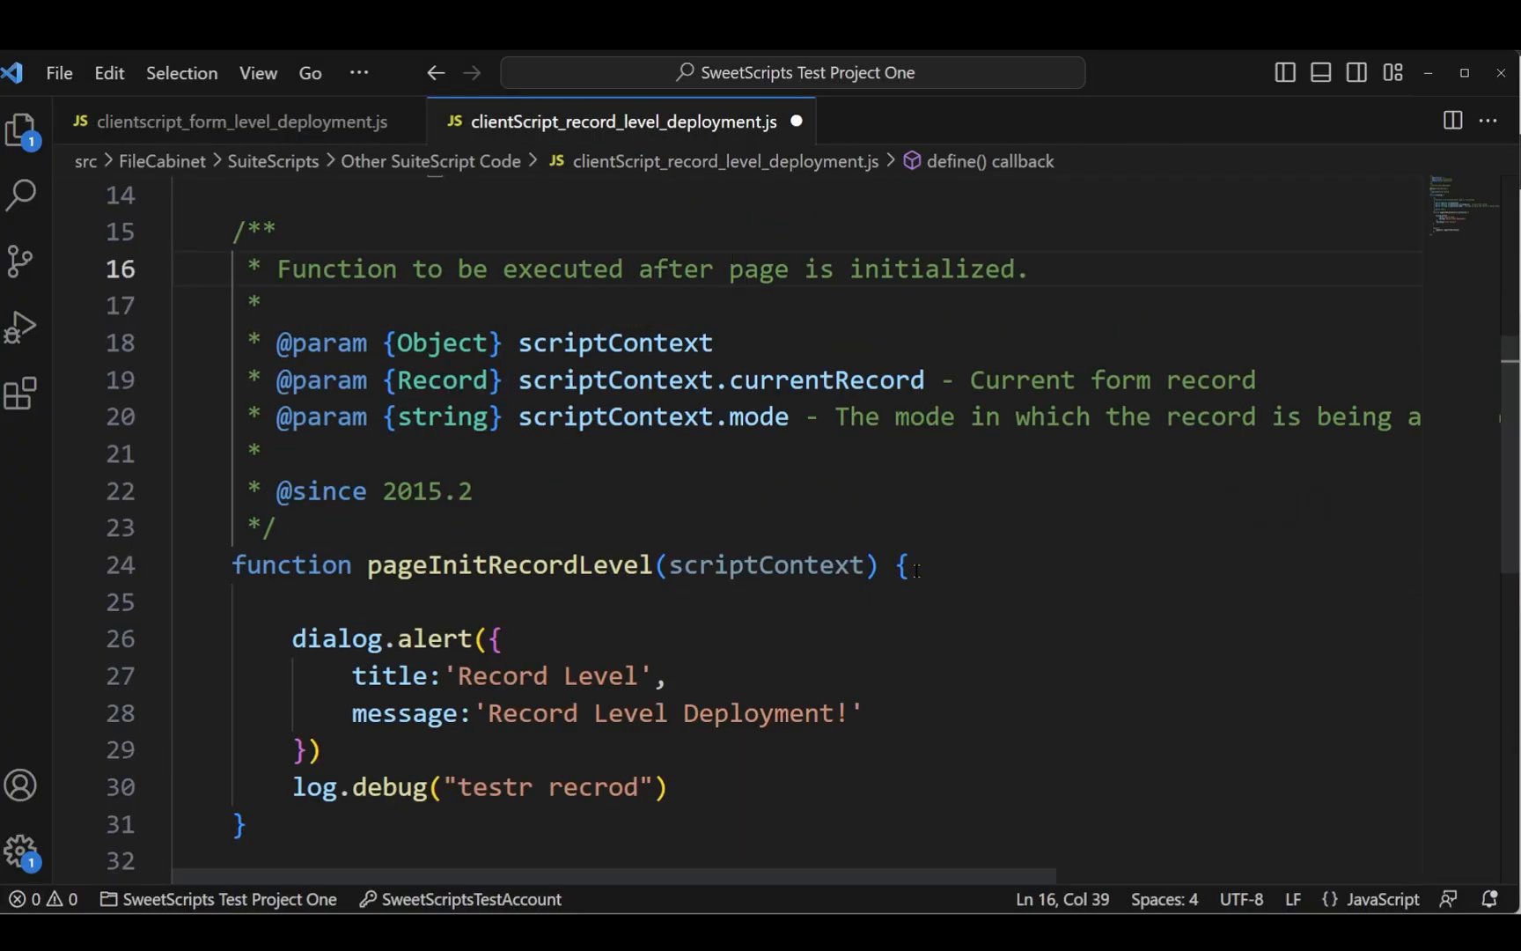
text(if()
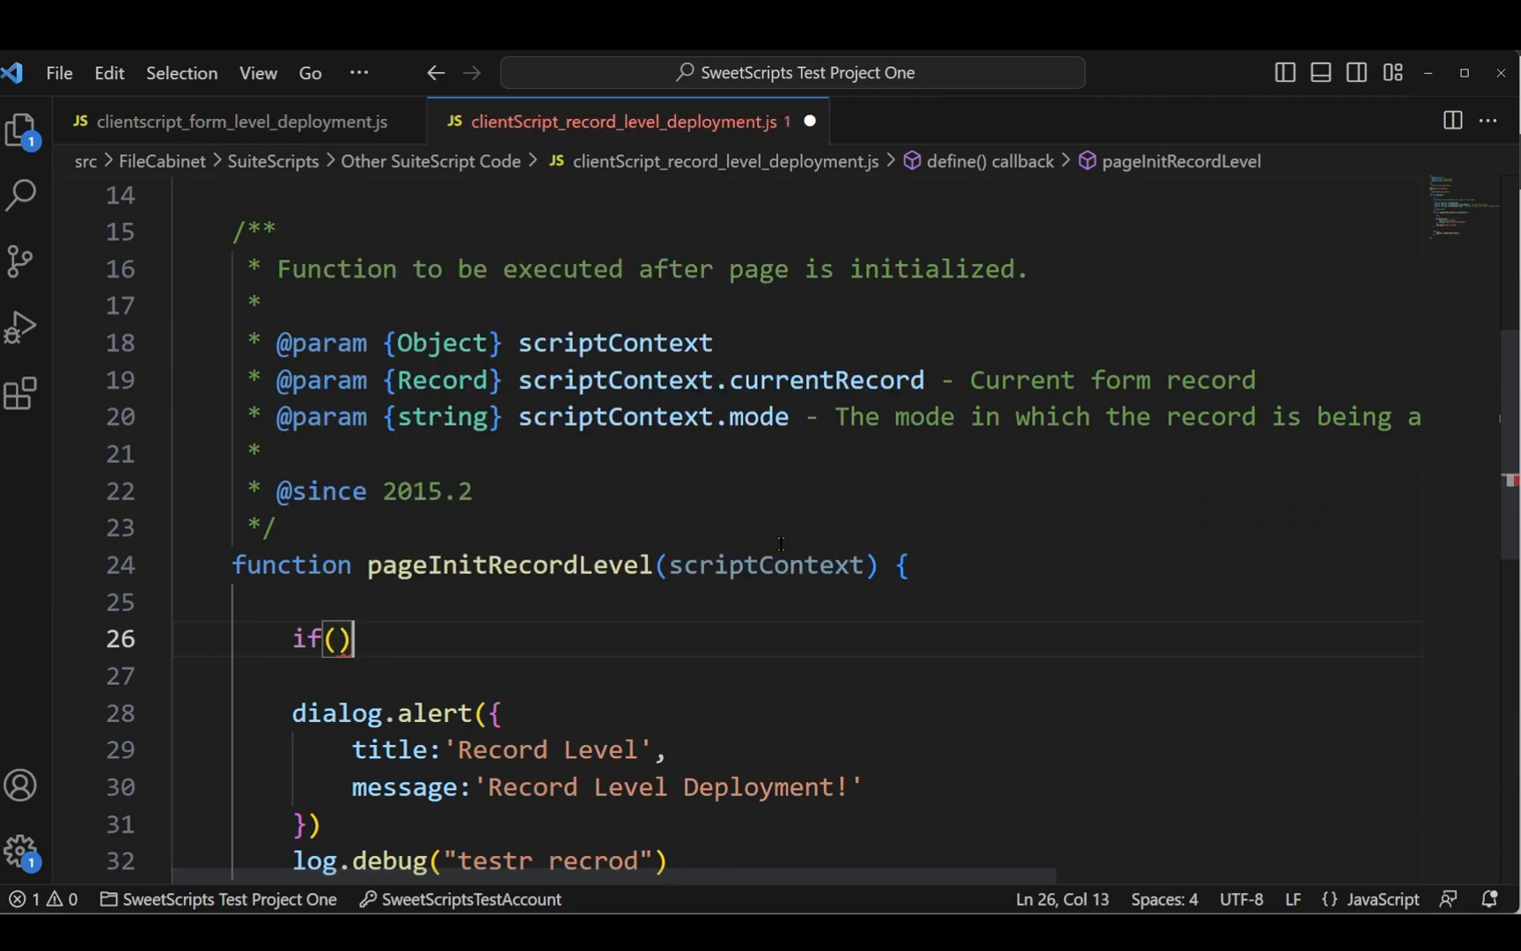
double_click(826, 378)
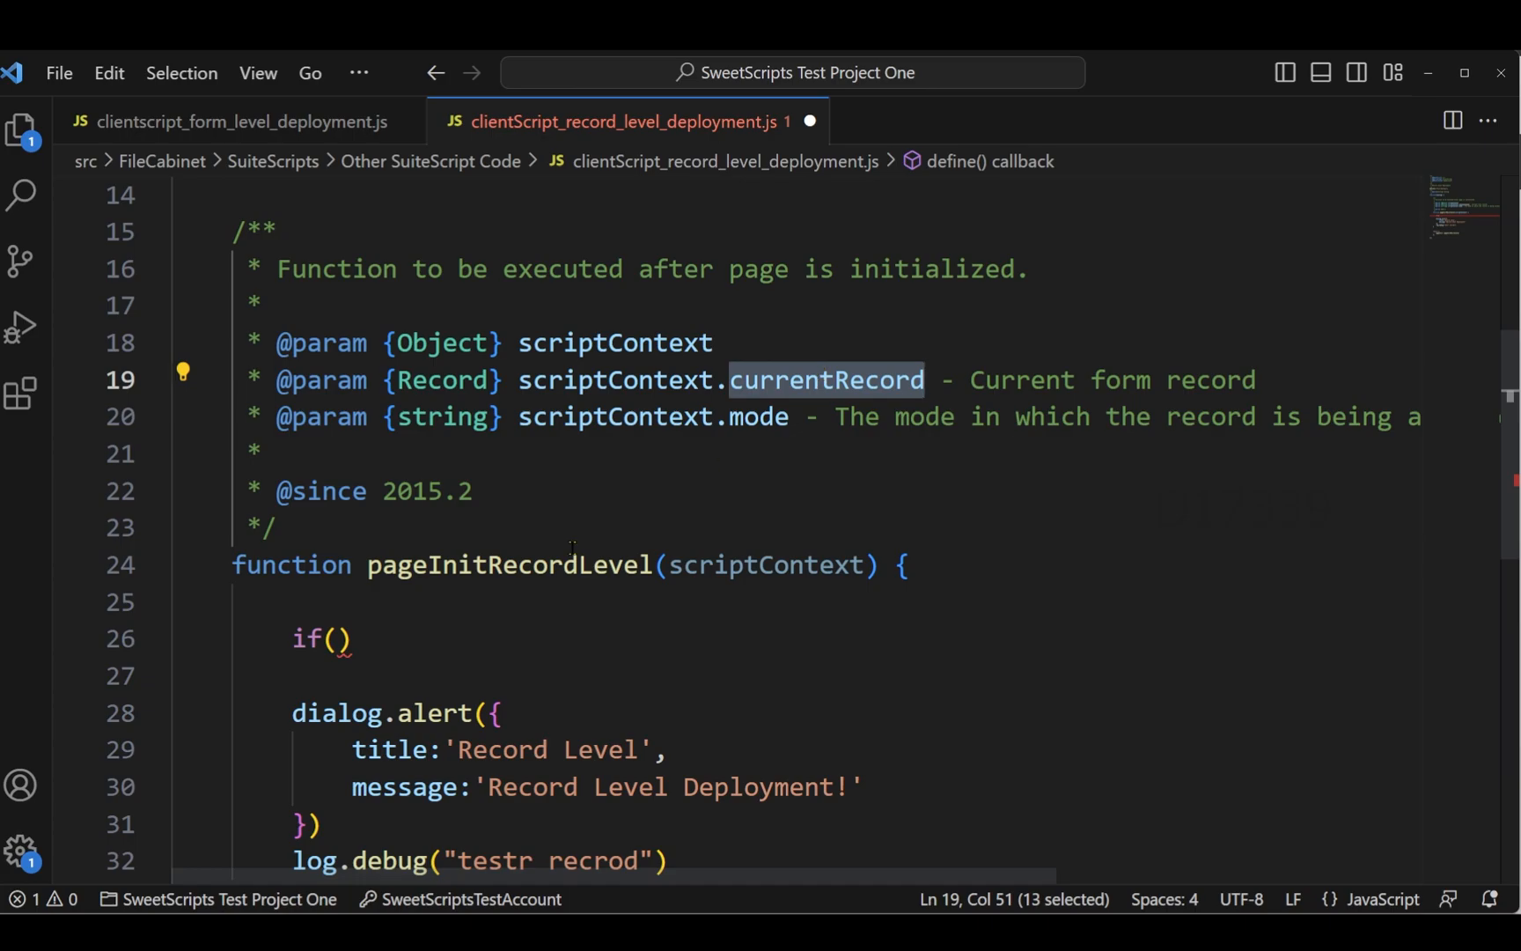
click(338, 639)
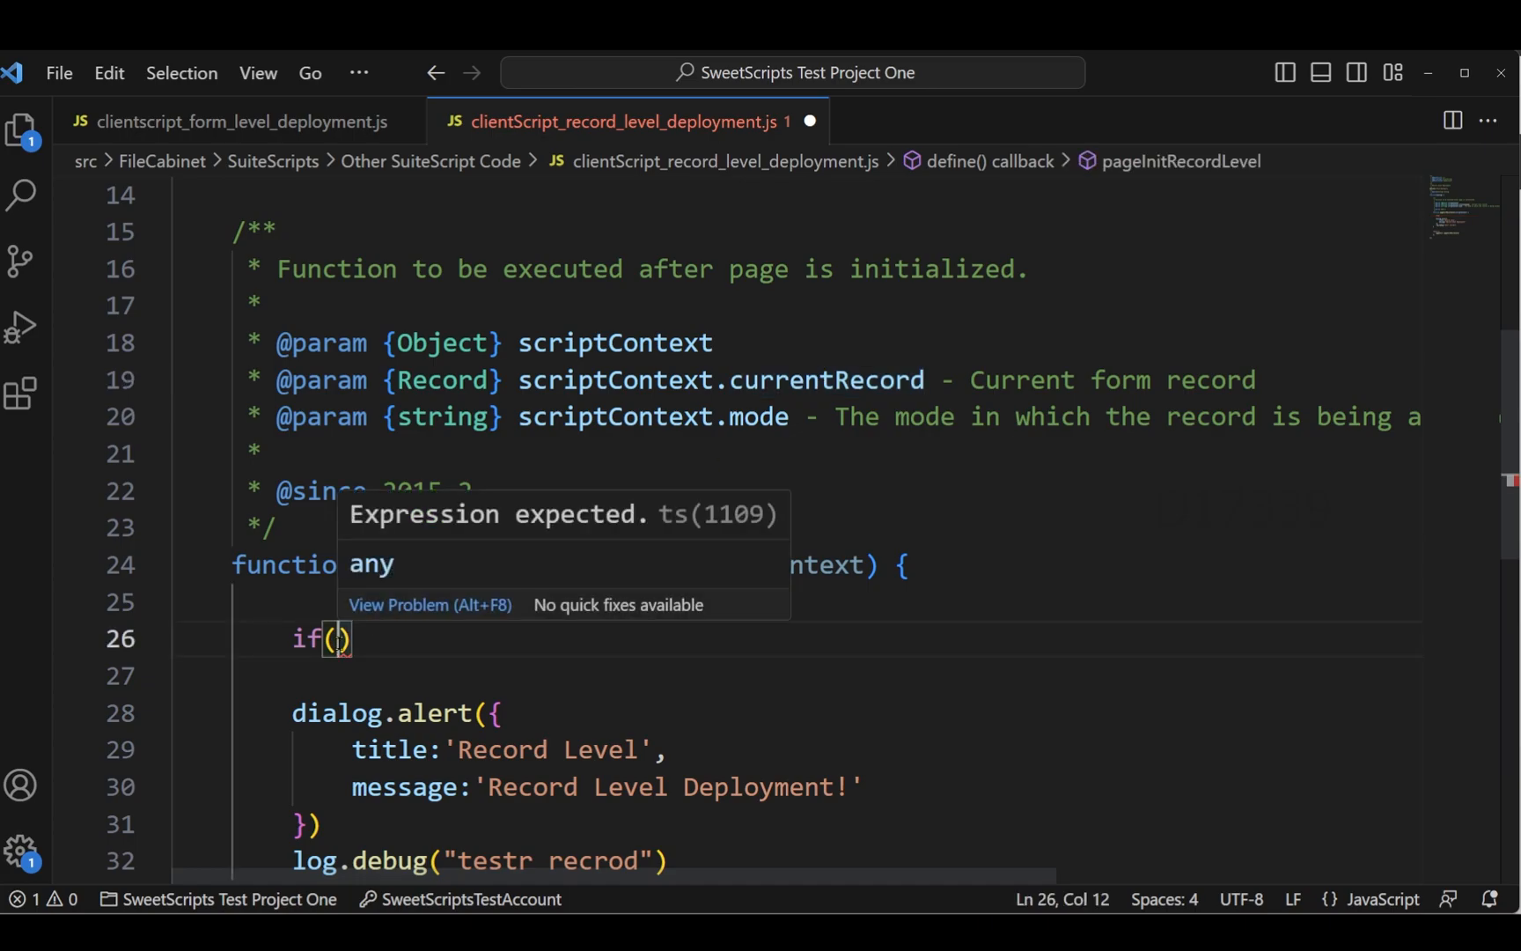
text(form)
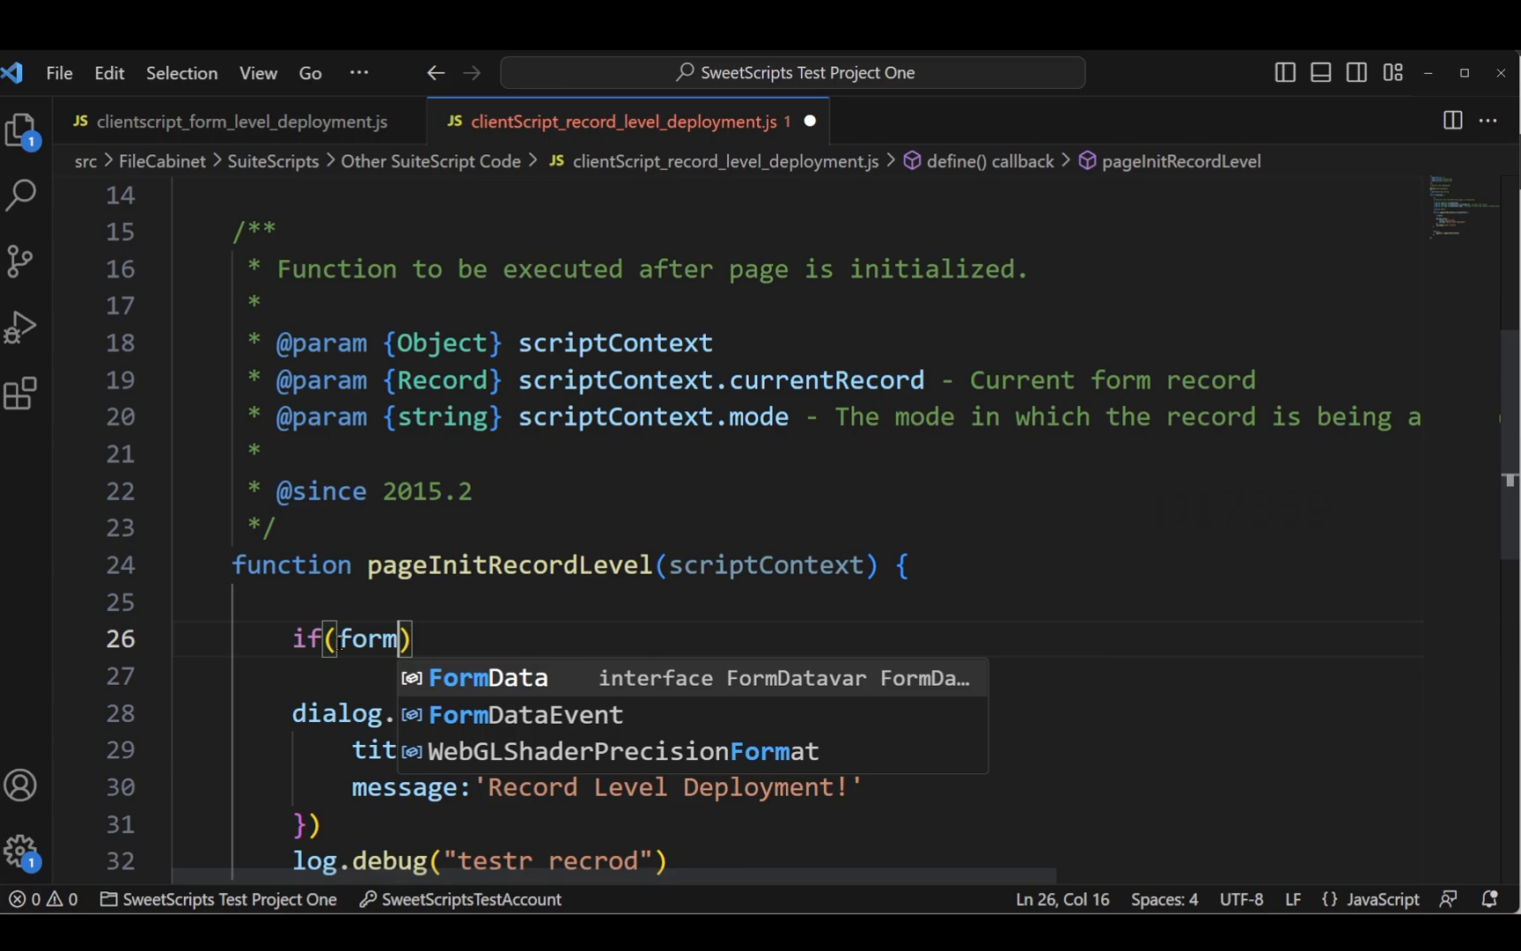
text(Id == "")
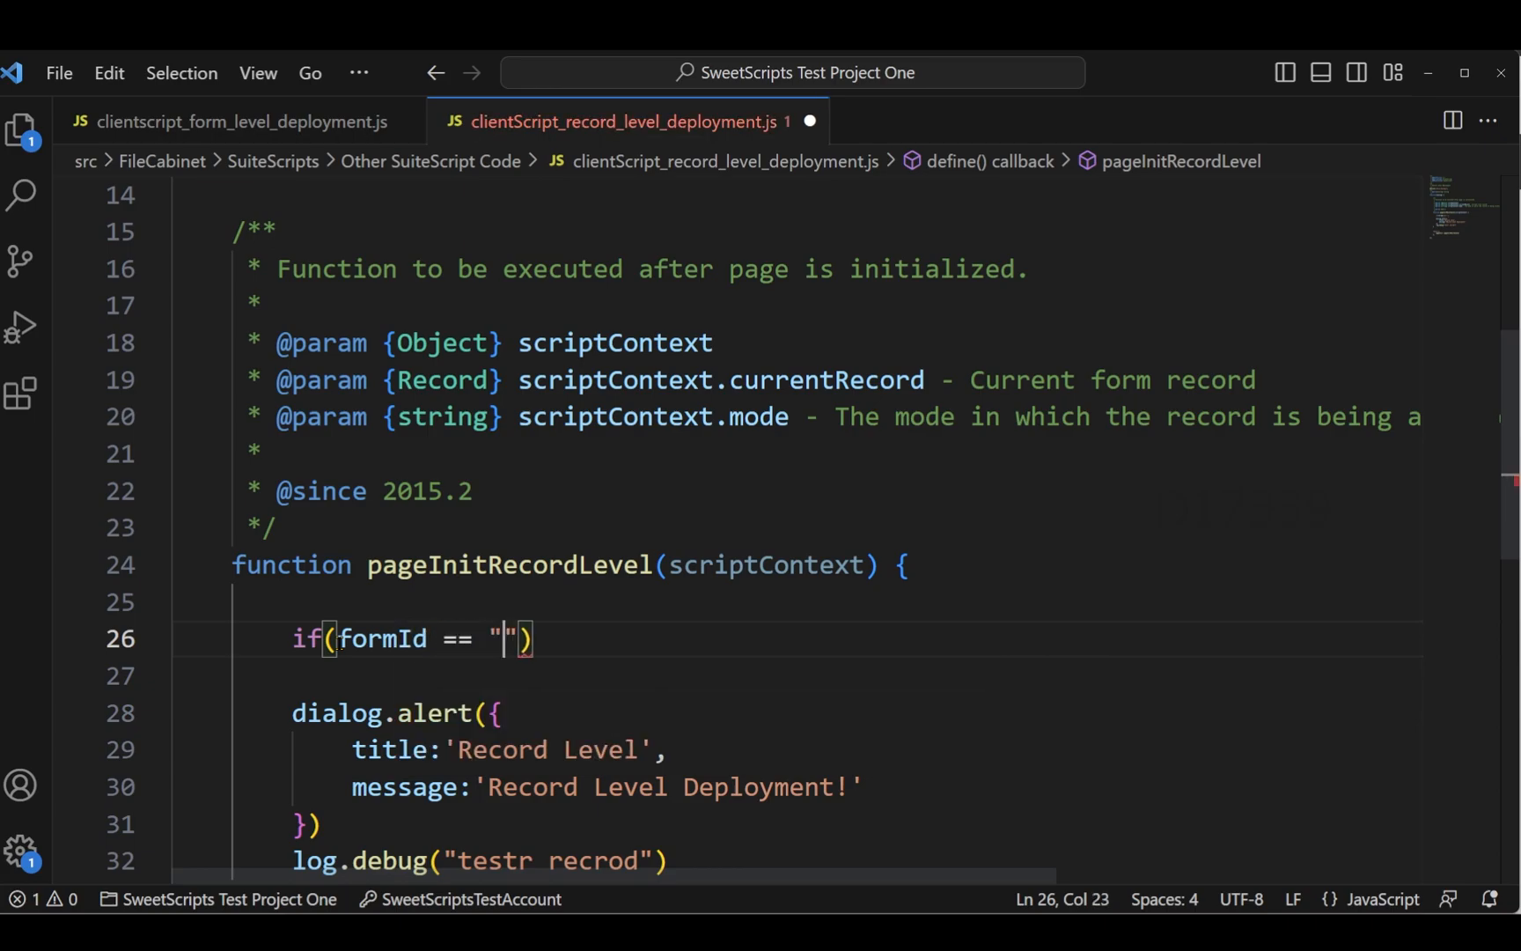
text(23)
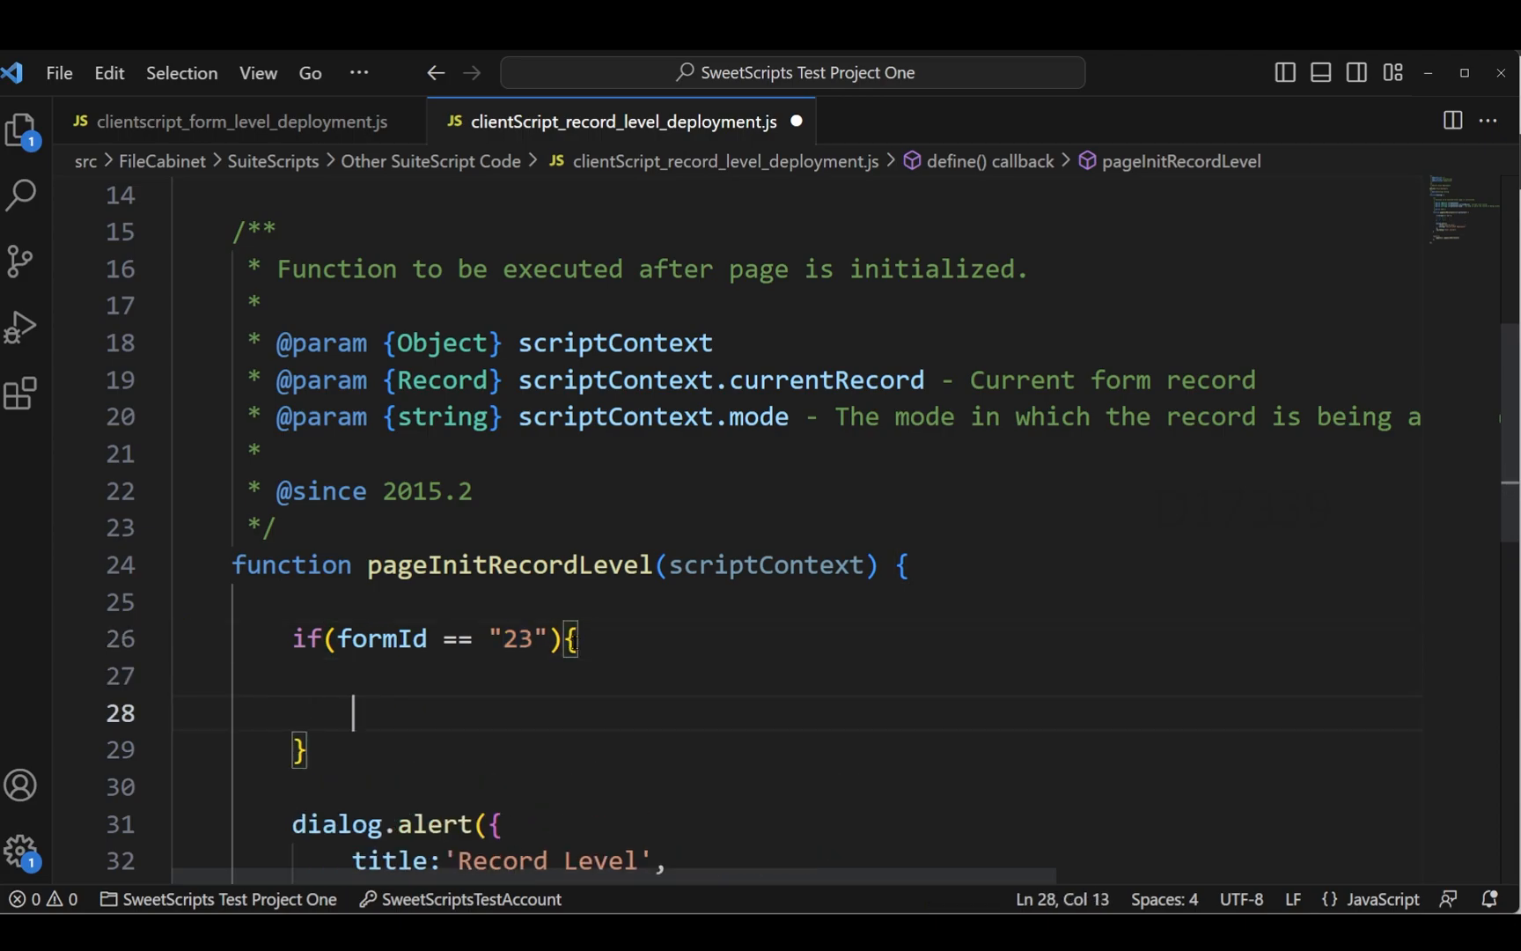
scroll(down, 3)
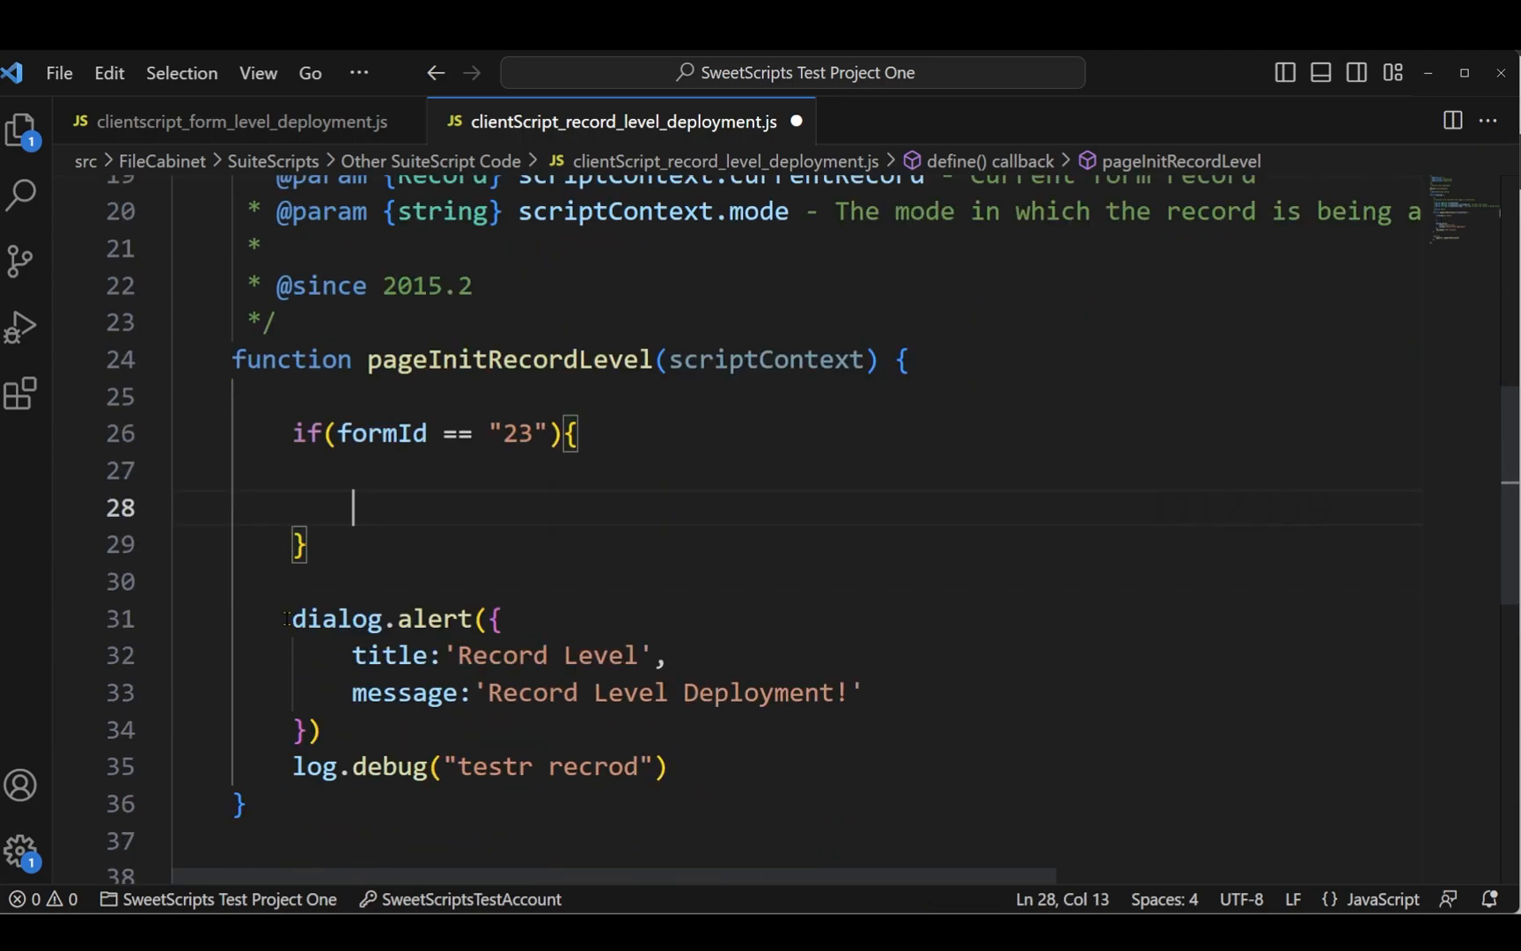